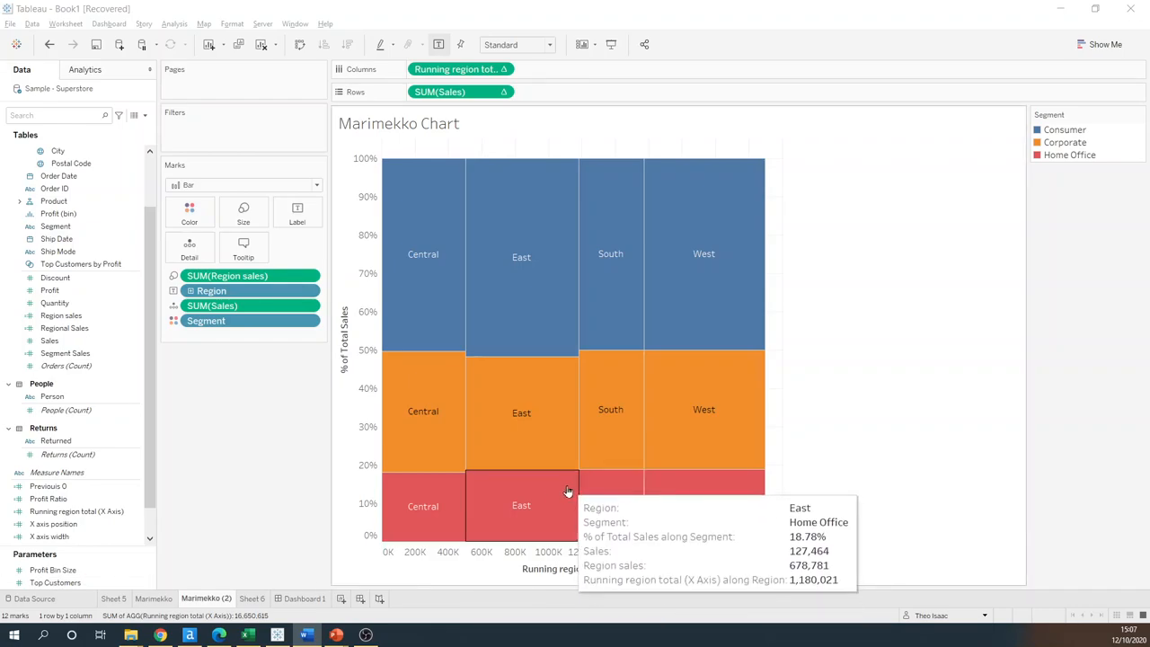
mouse_move(422, 410)
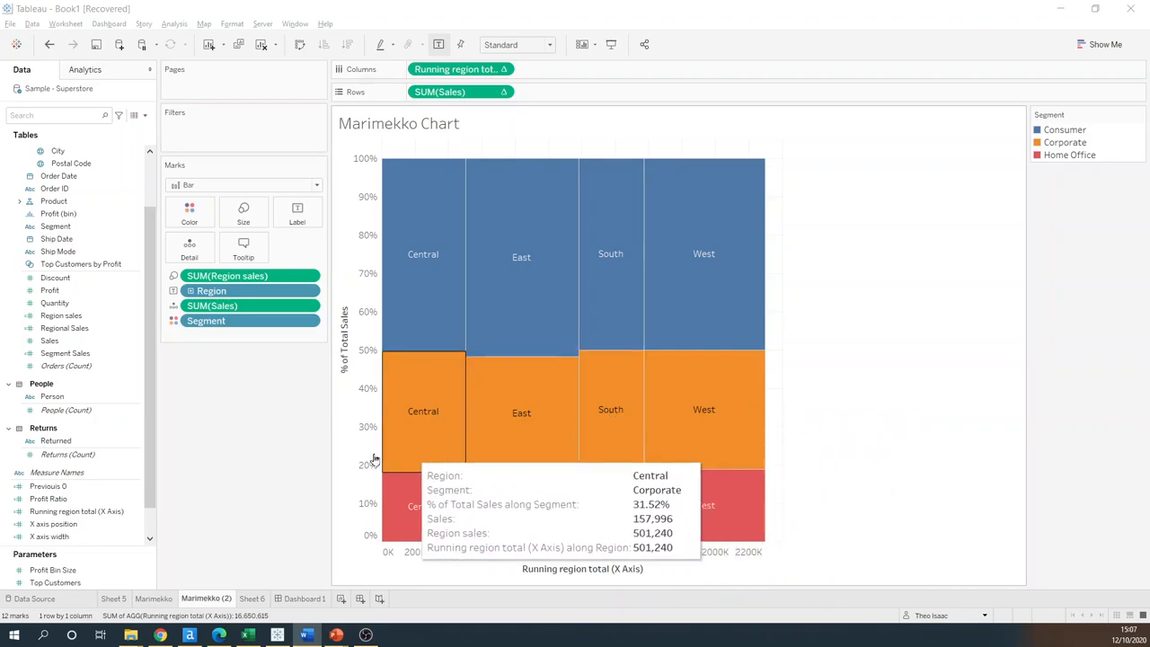
mouse_move(295, 465)
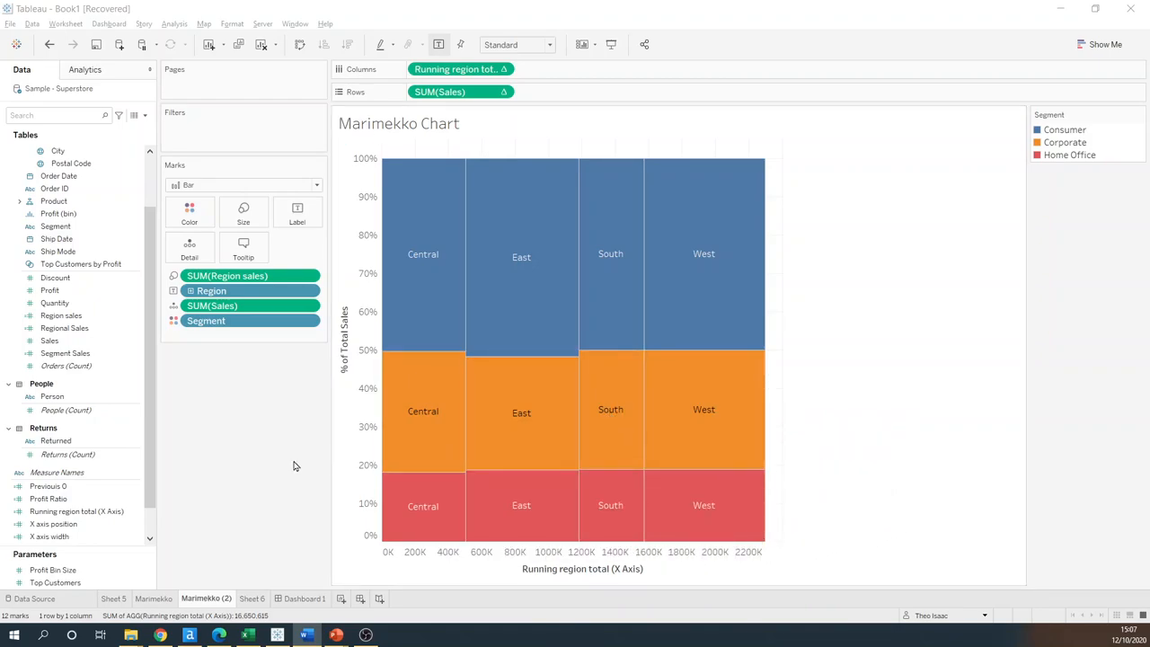
mouse_move(413, 317)
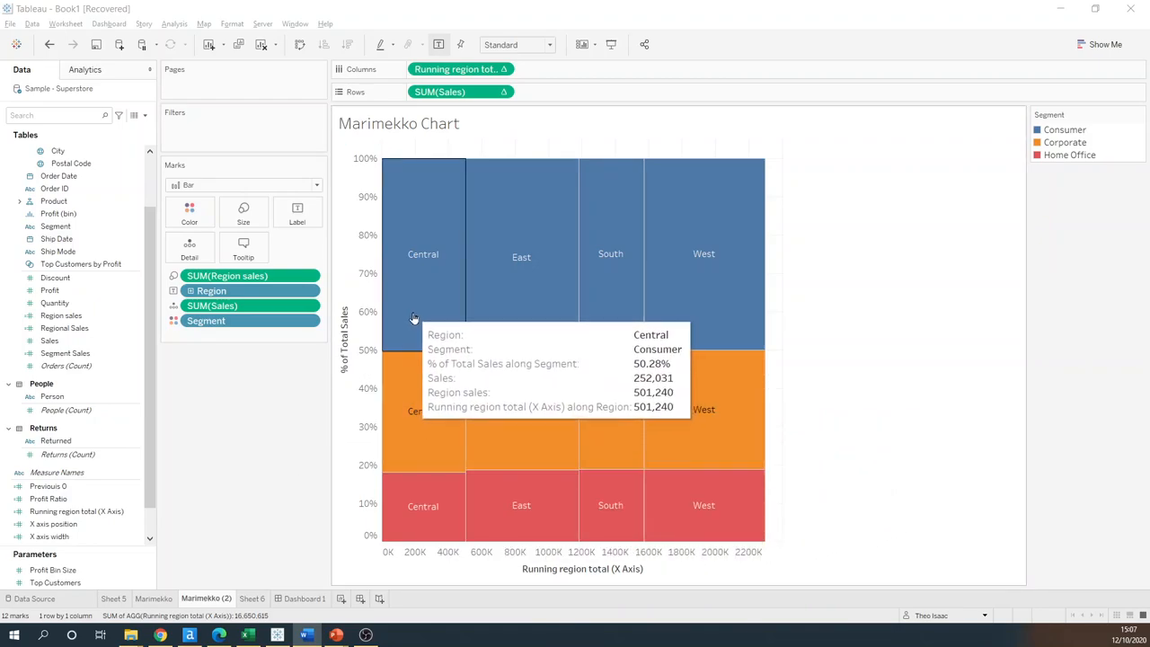
mouse_move(321, 488)
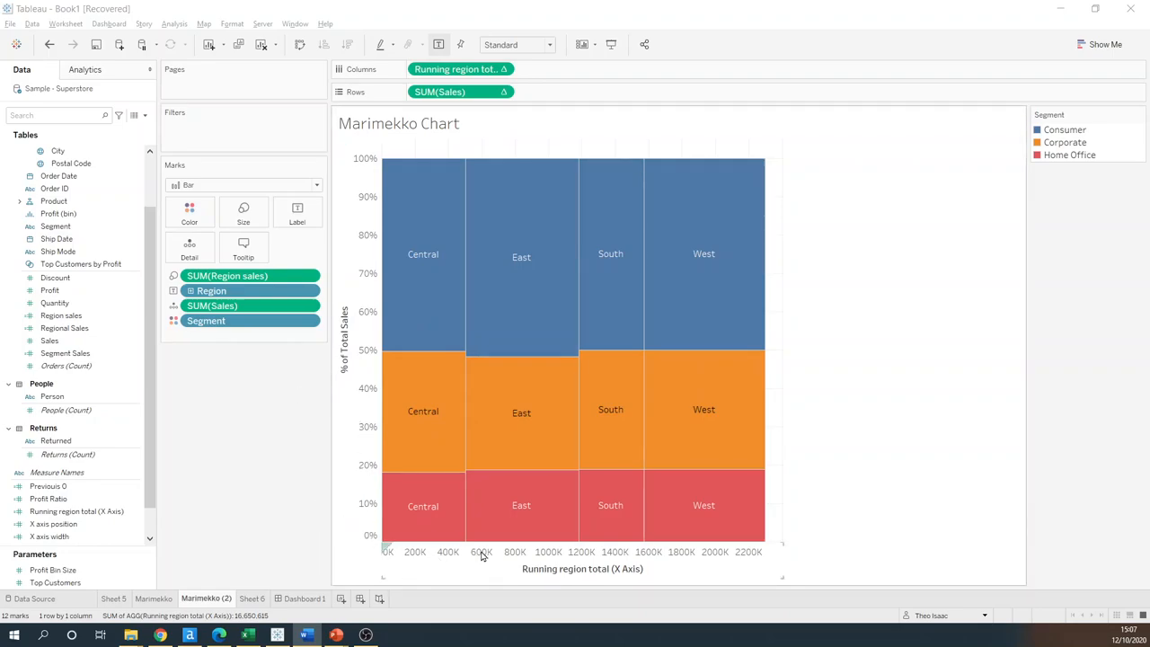
mouse_move(555, 560)
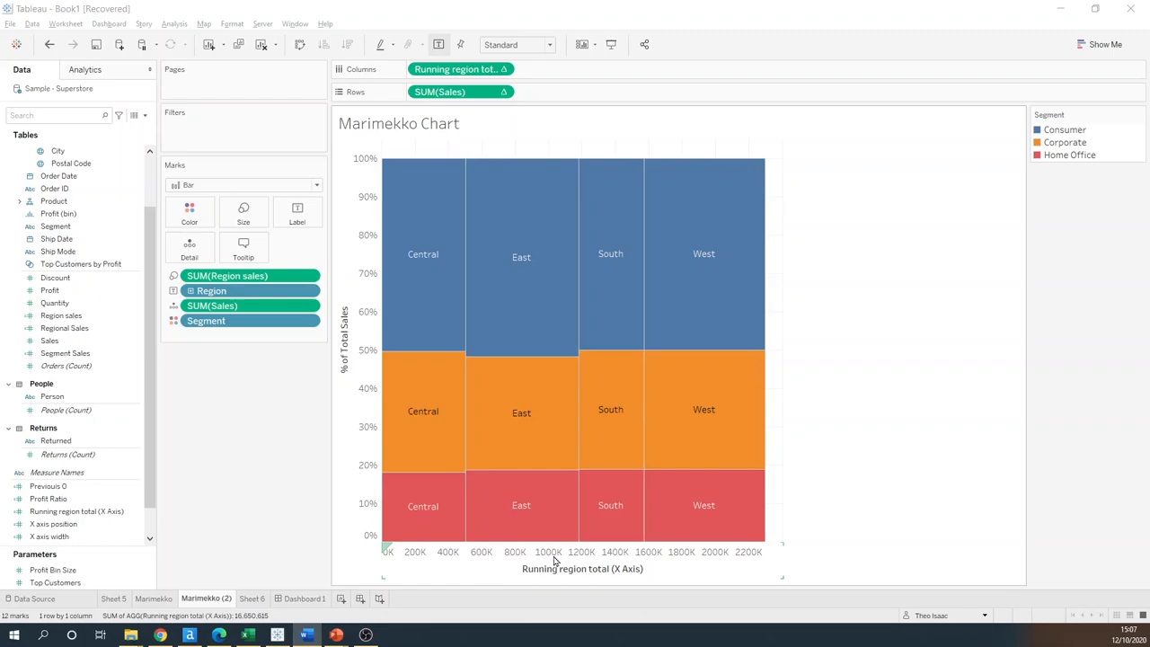
mouse_move(423, 506)
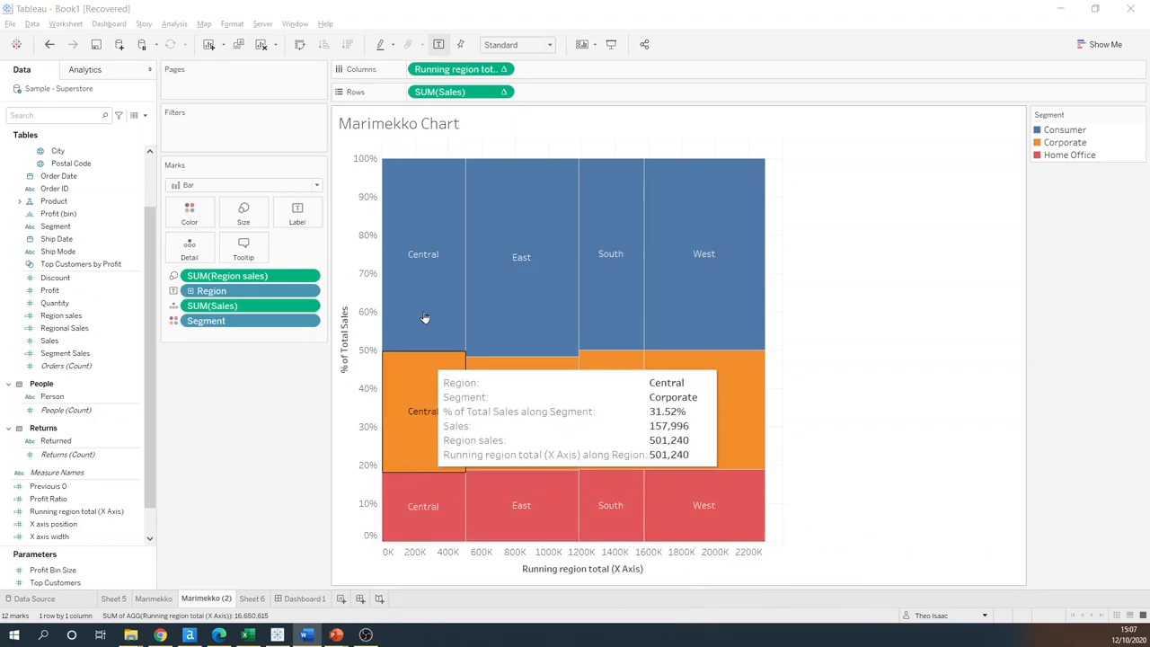
mouse_move(274, 586)
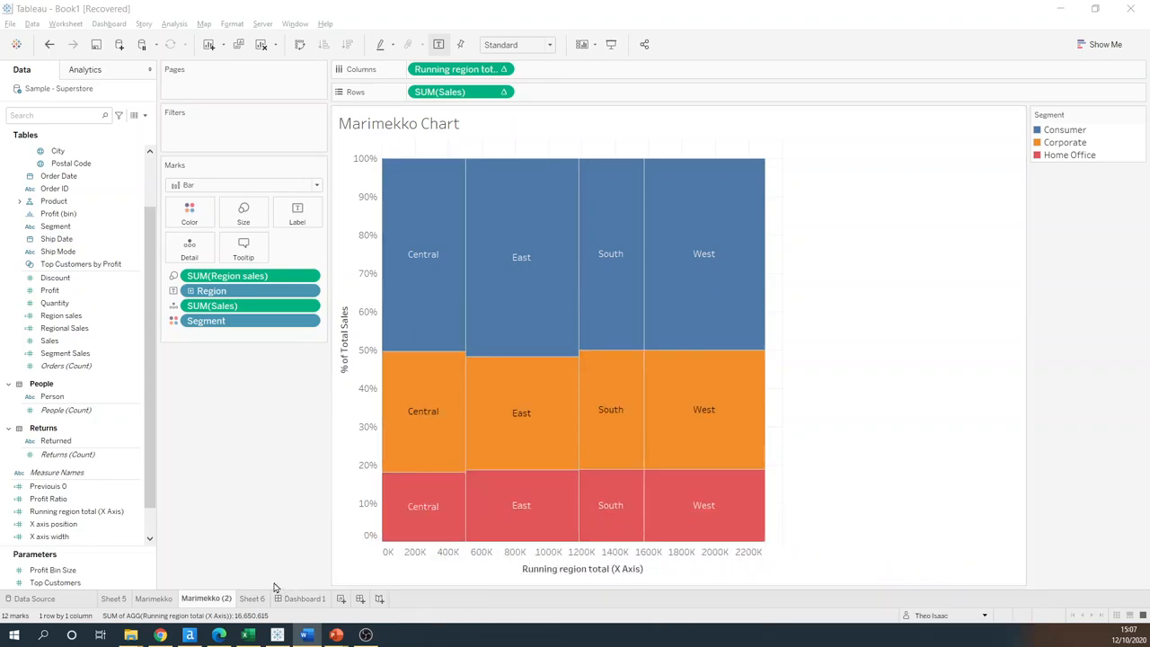
- Create Sheet 7 with a text table of Sales by Region and Segment
left_click(374, 598)
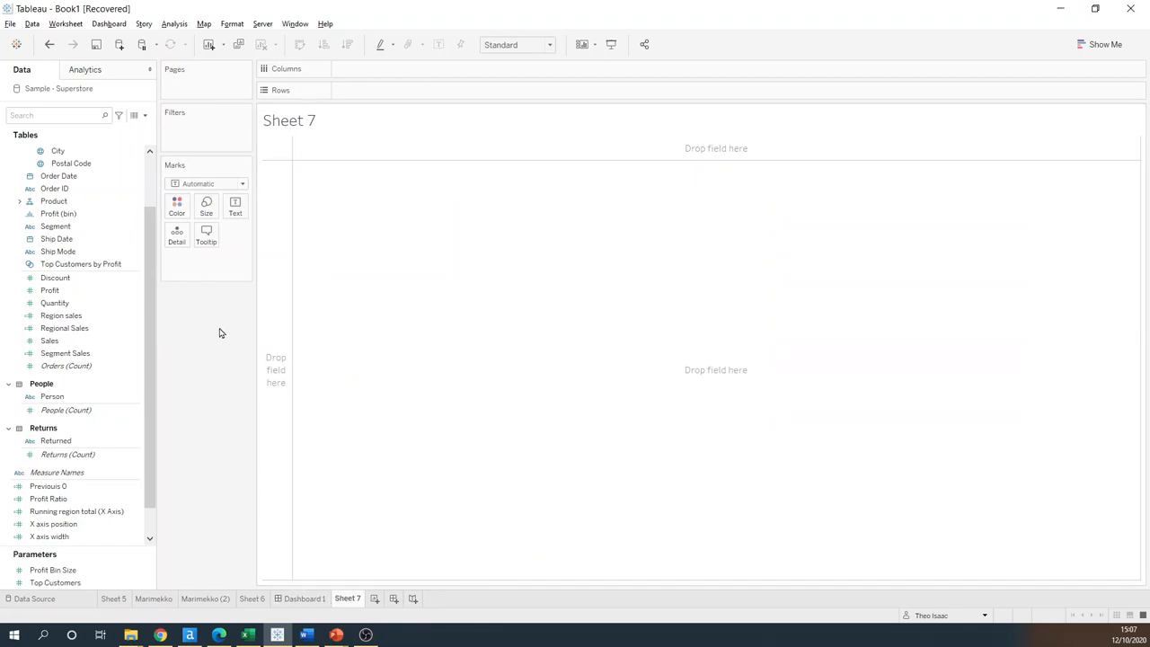
left_click(65, 353)
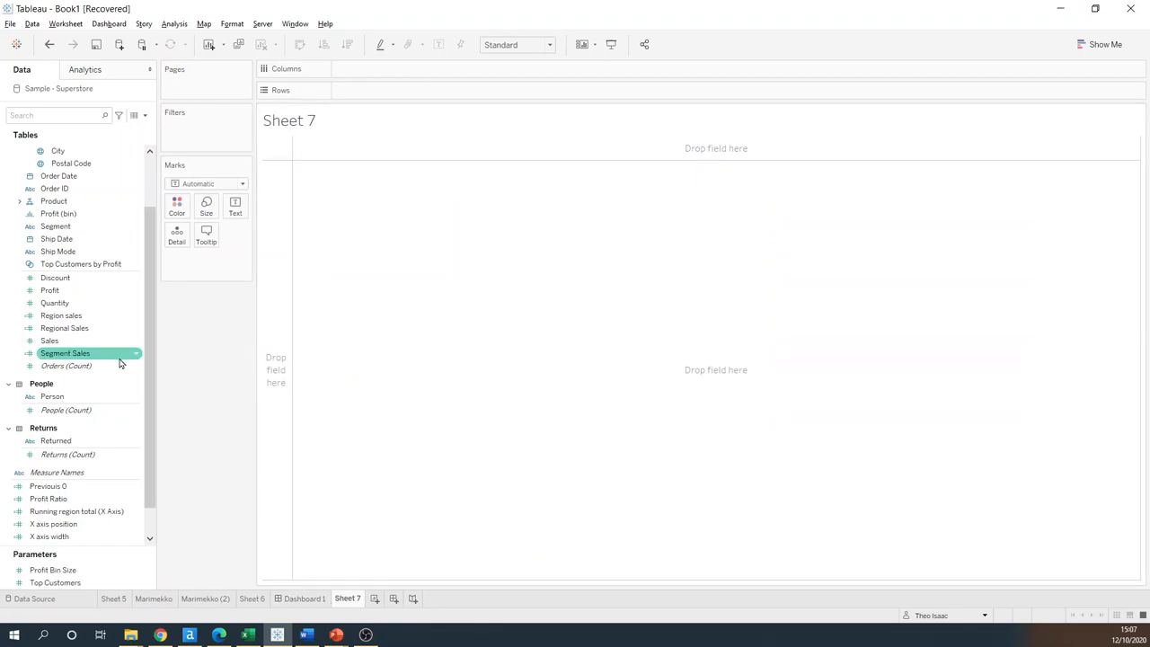
left_click(58, 176)
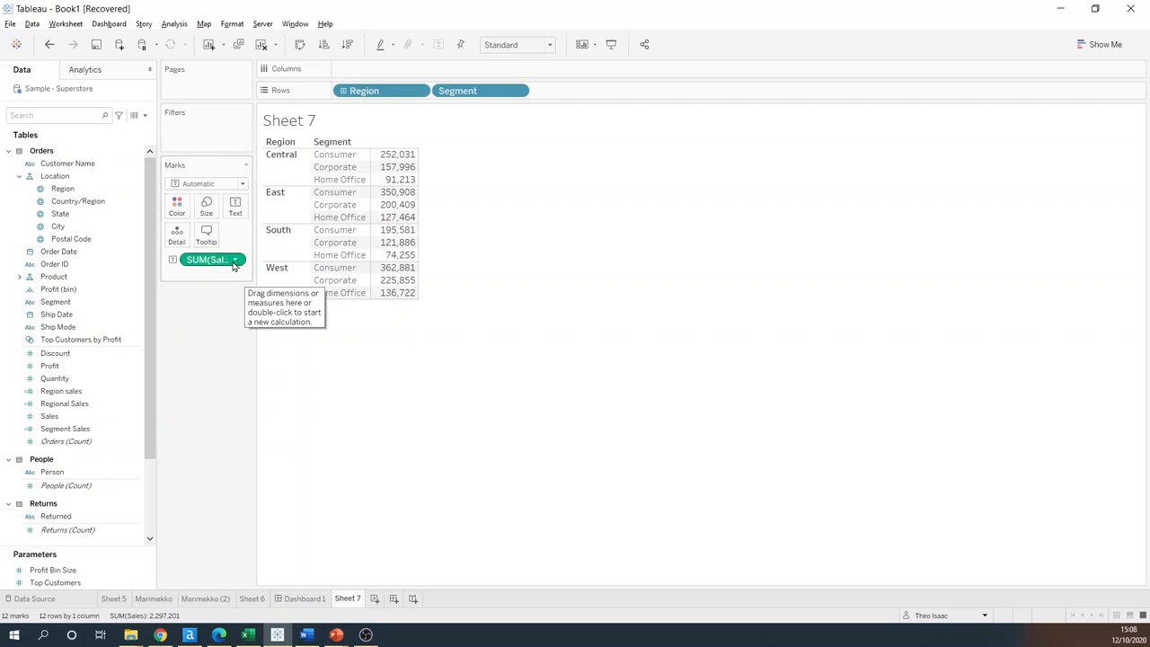
- Turn SUM(Sales) into Percent of Total over specific dimensions, with Region unchecked
left_click(235, 259)
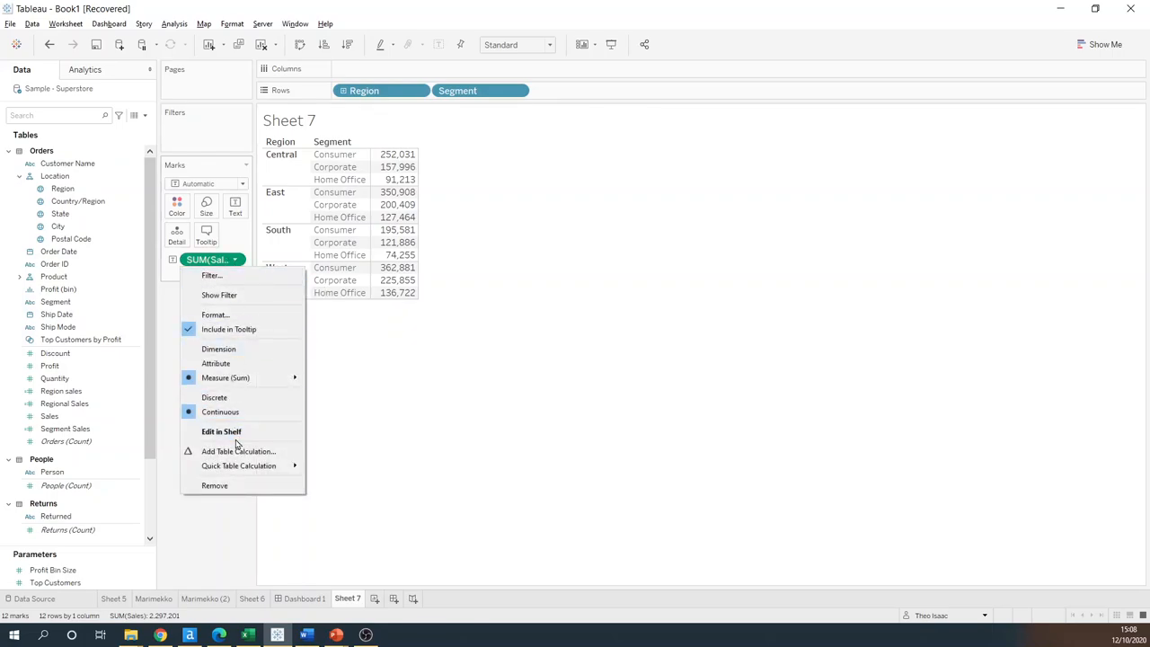
mouse_move(240, 451)
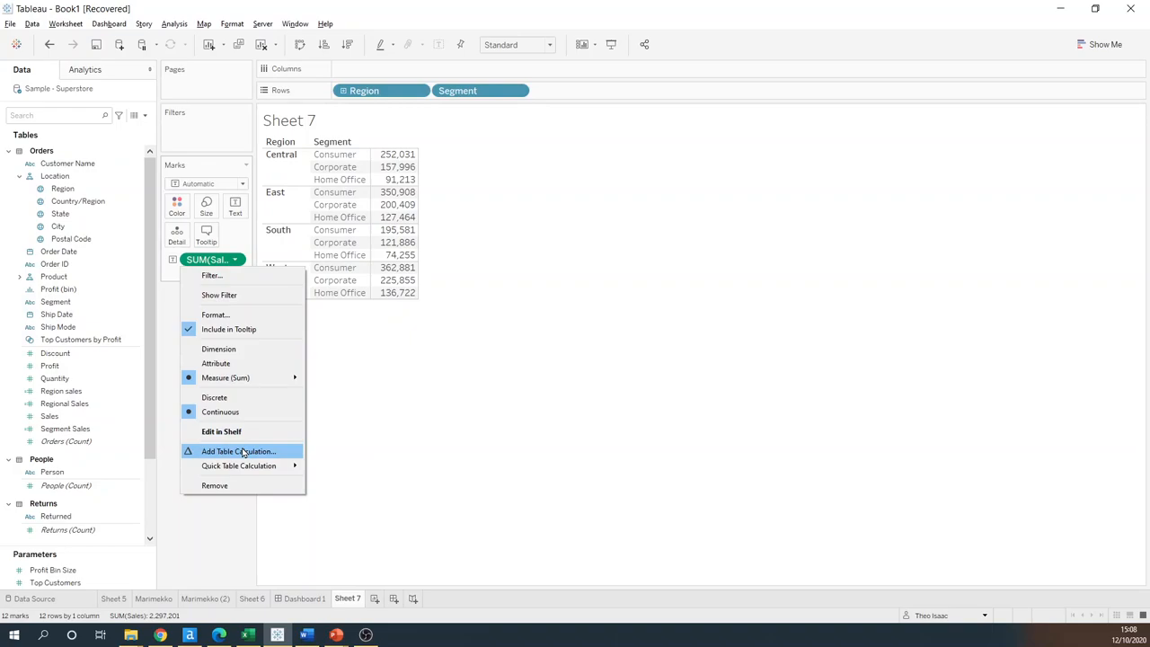
left_click(237, 450)
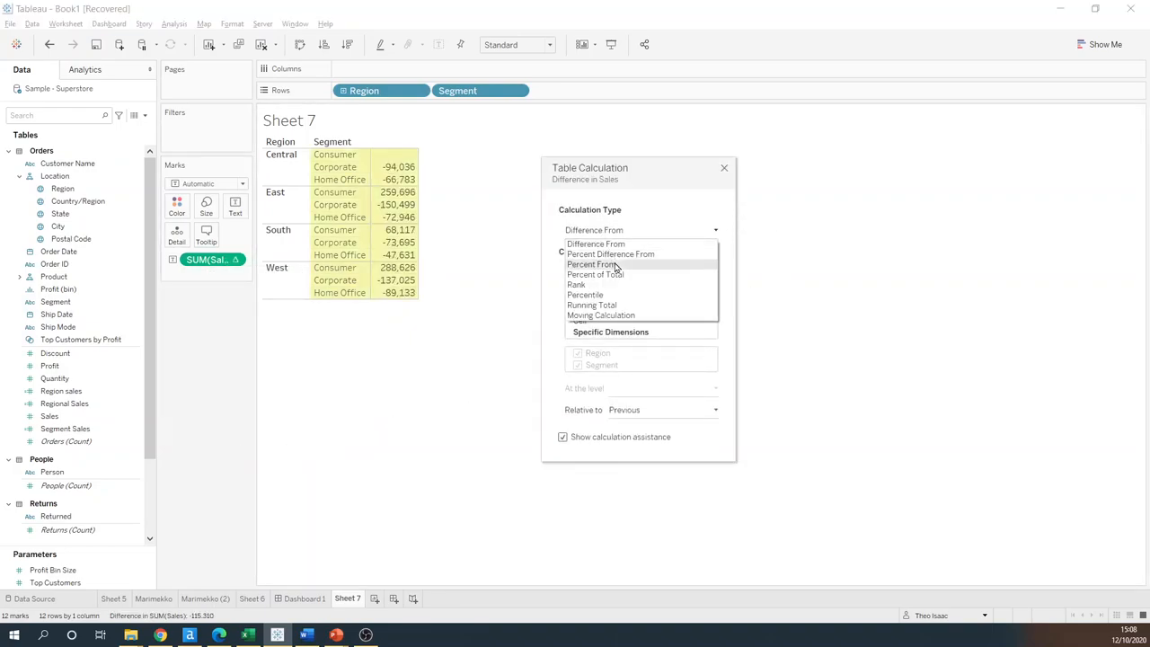
left_click(594, 274)
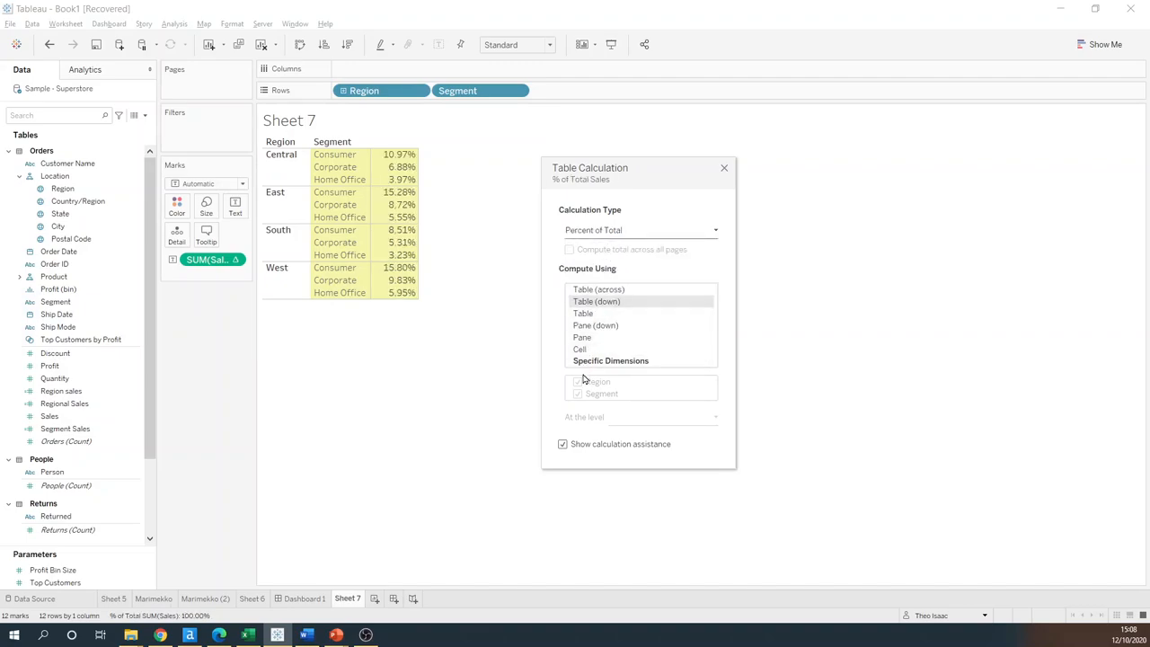
left_click(610, 360)
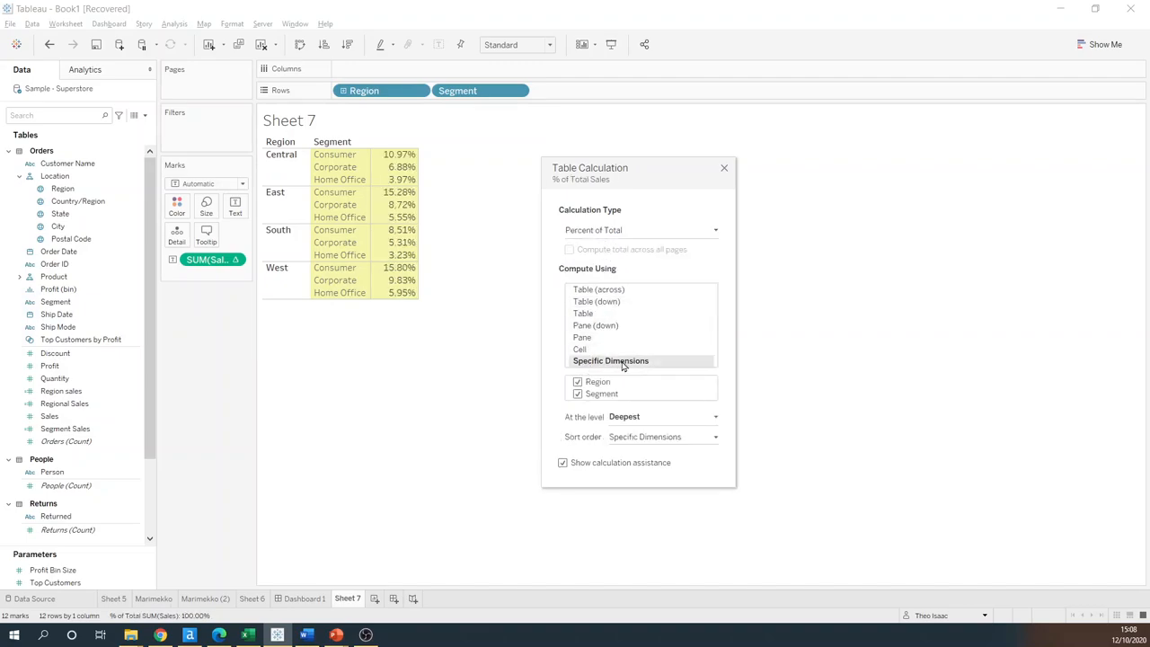
left_click(577, 381)
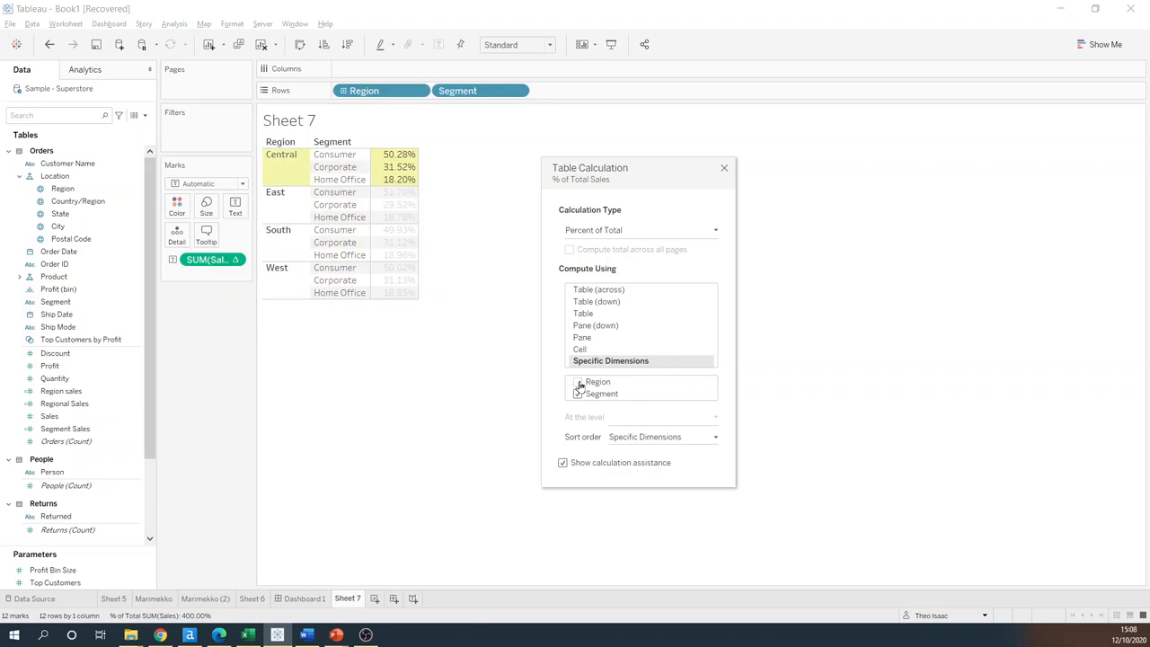
left_click(577, 381)
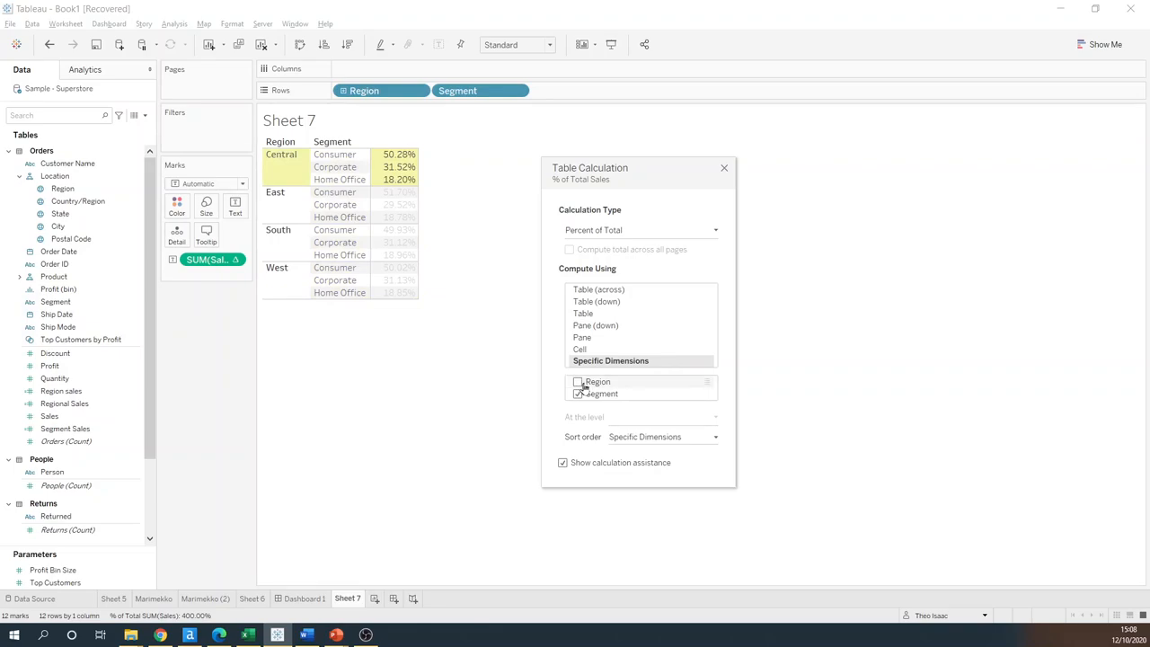
left_click(575, 394)
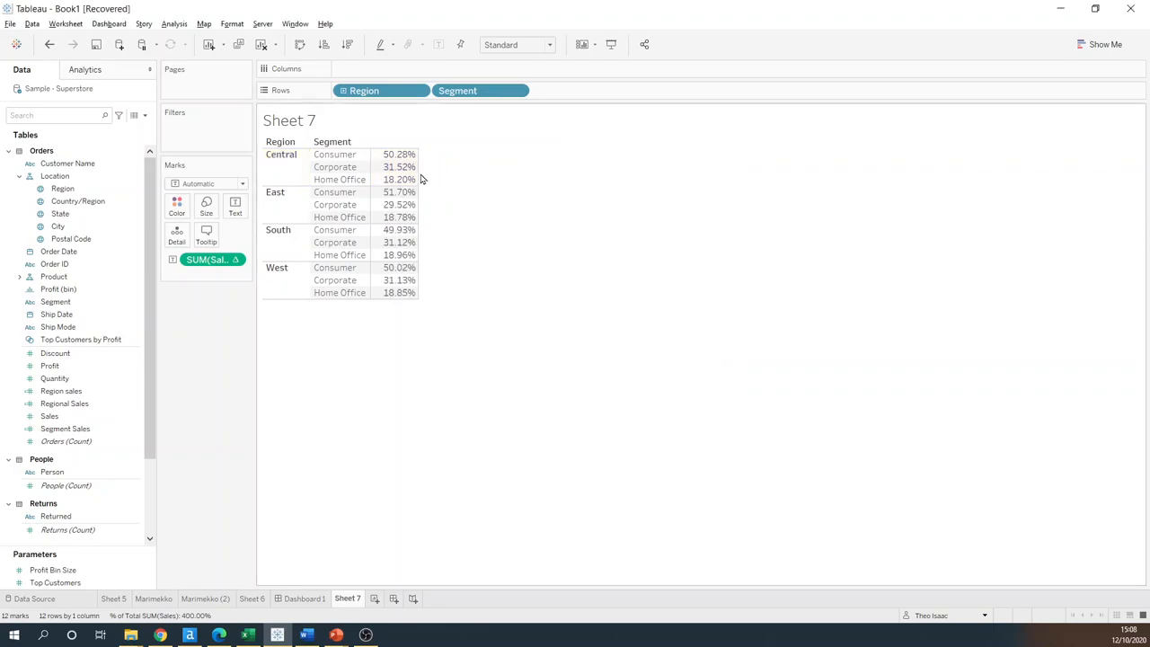
mouse_move(389, 158)
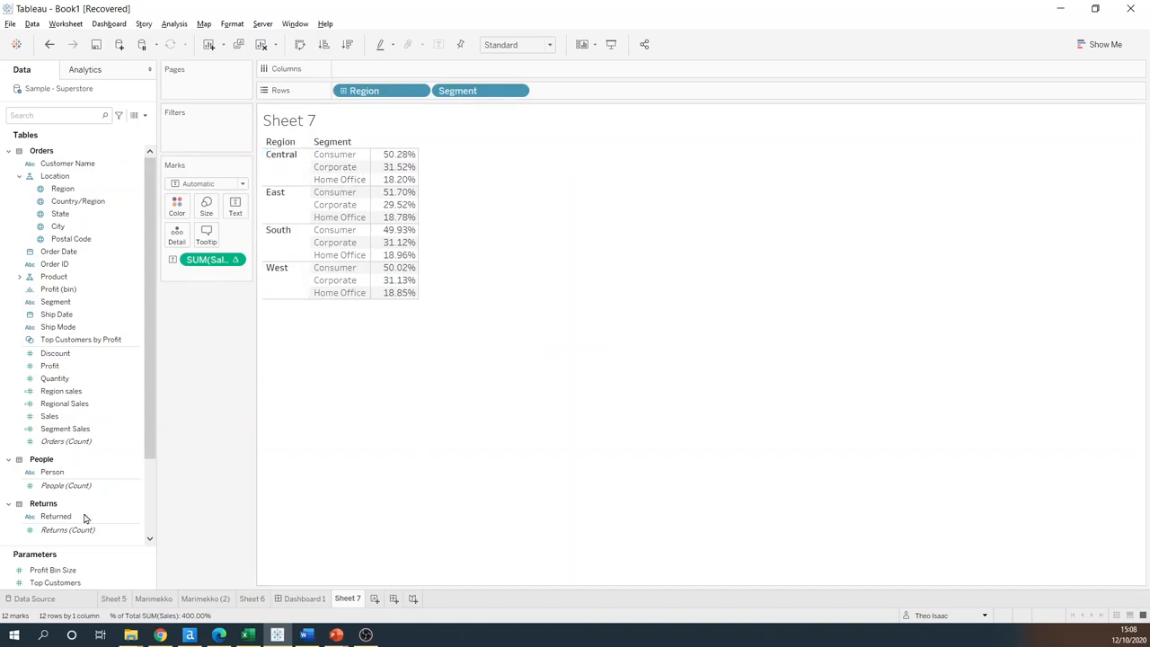
- Add Sales to the table again so raw Sales sits beside % of Total
left_click(395, 229)
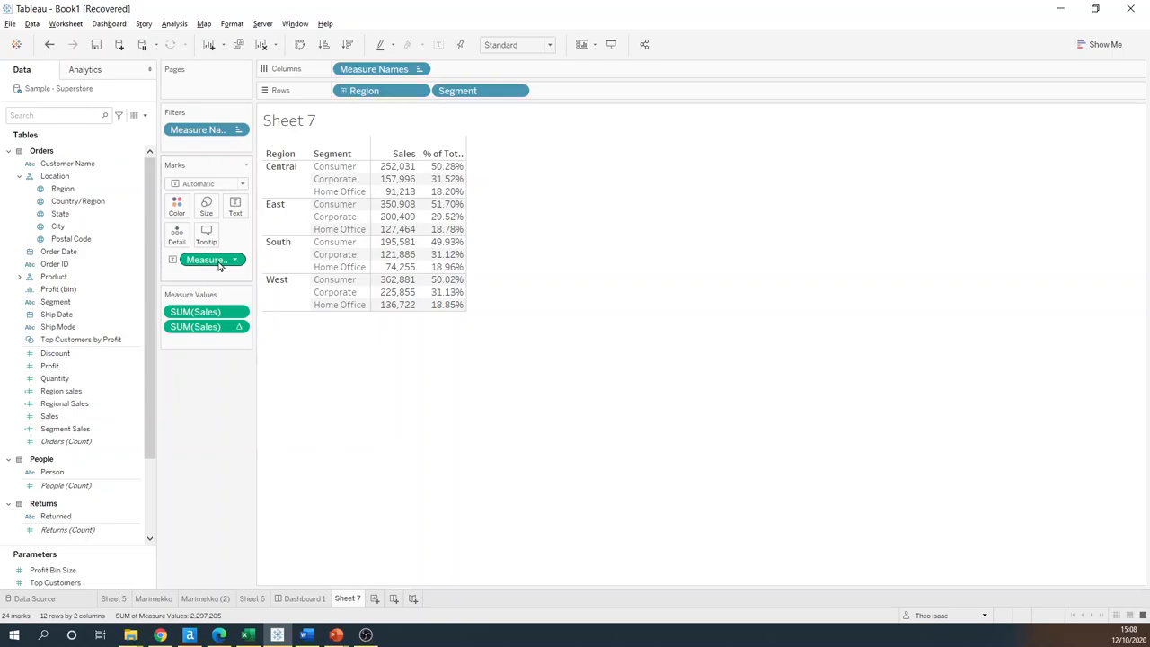
mouse_move(218, 261)
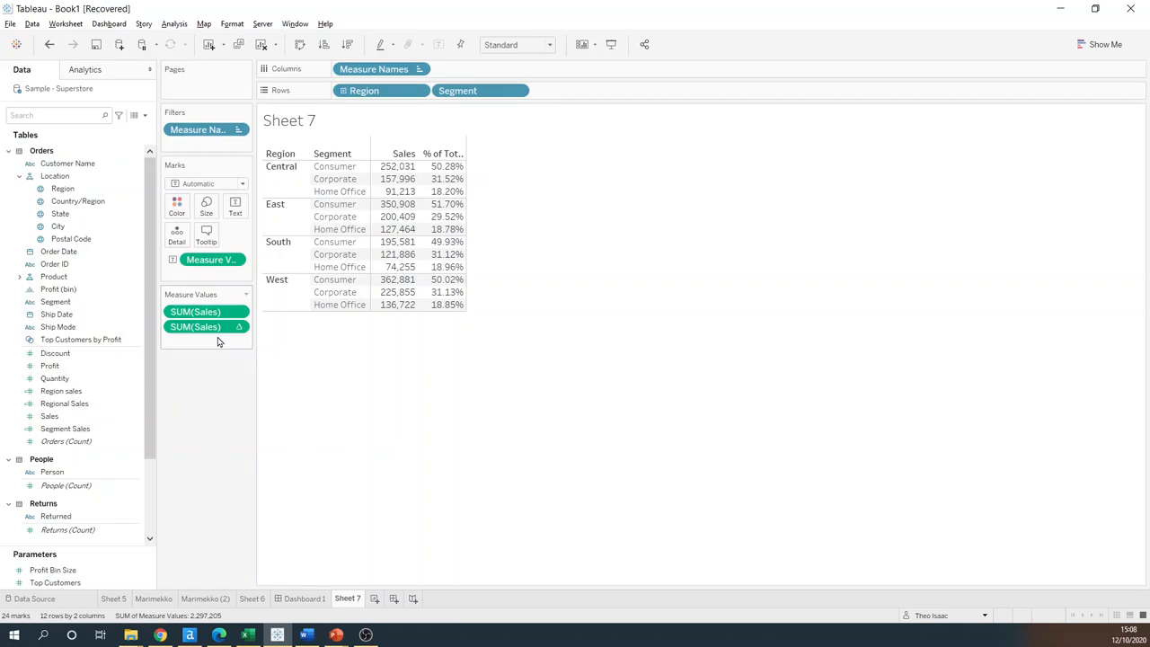
mouse_move(264, 329)
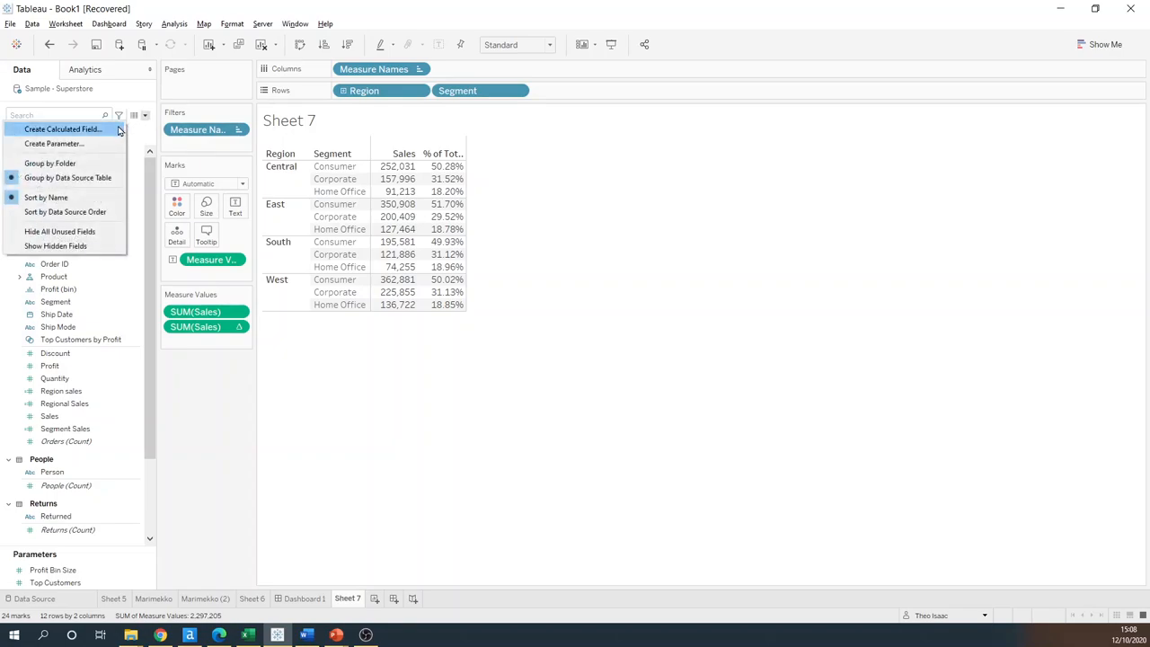
- Create Regional Sales as {FIXED [Region]: SUM([Sales])} and add it to Measure Values
left_click(60, 391)
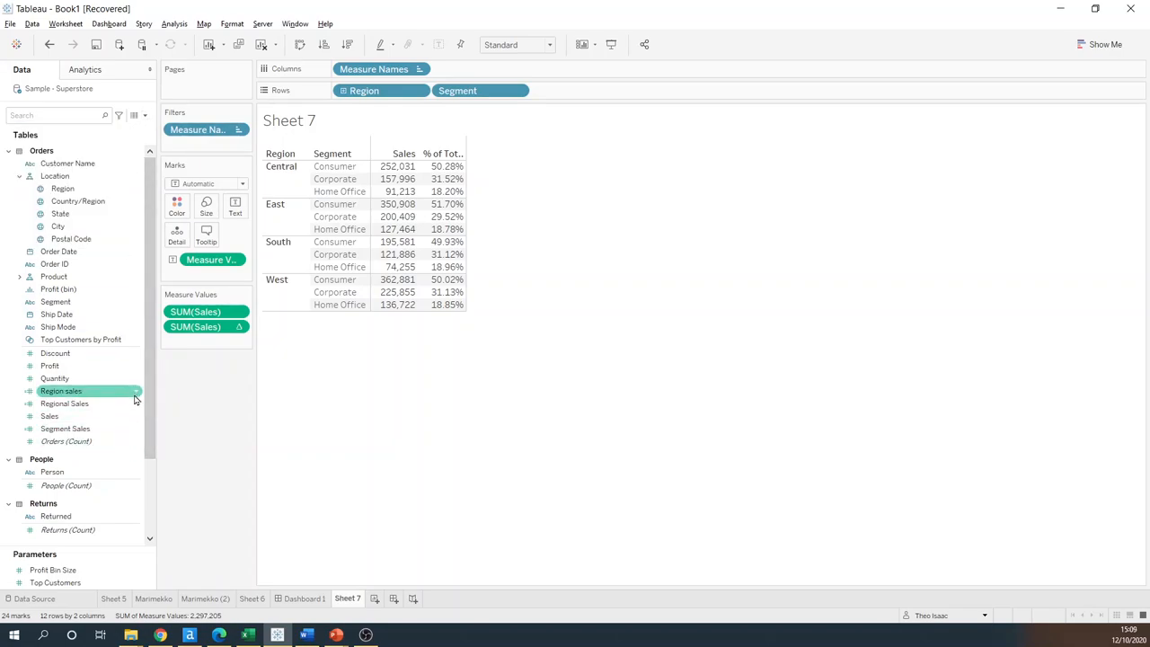
right_click(64, 403)
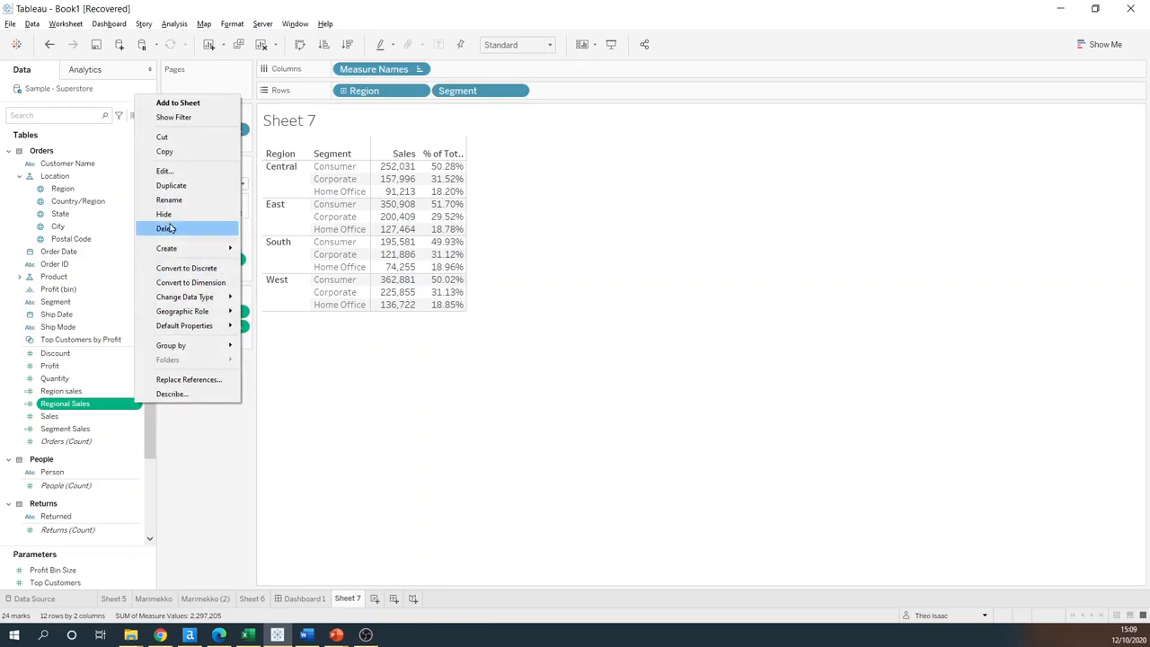
left_click(166, 171)
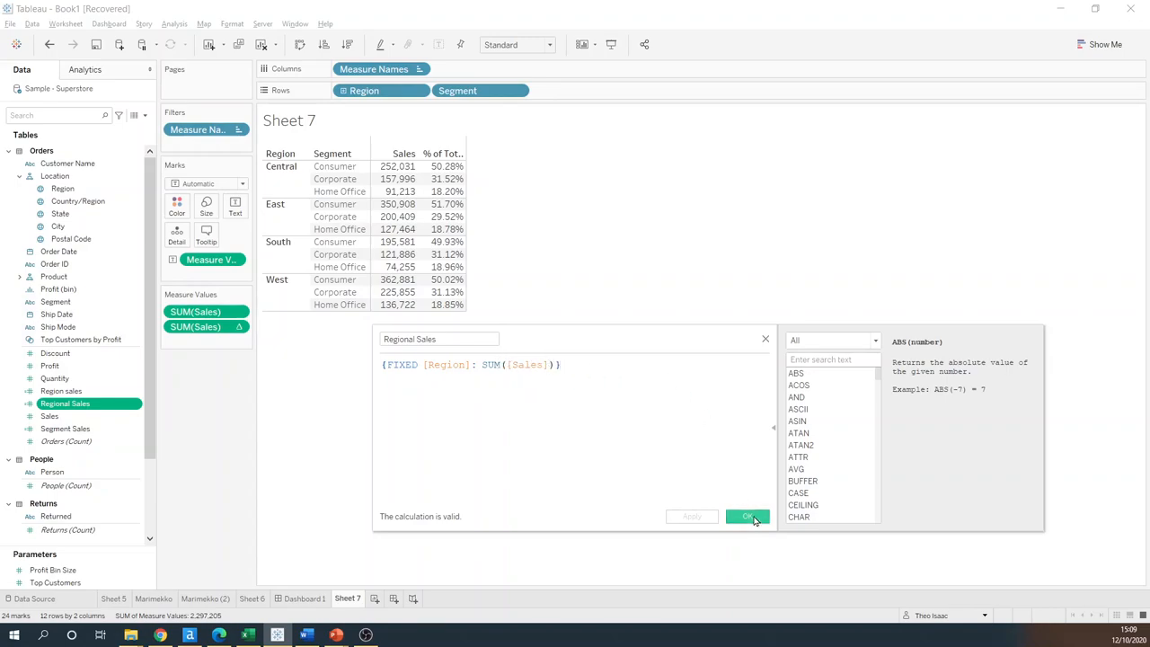
left_click(748, 516)
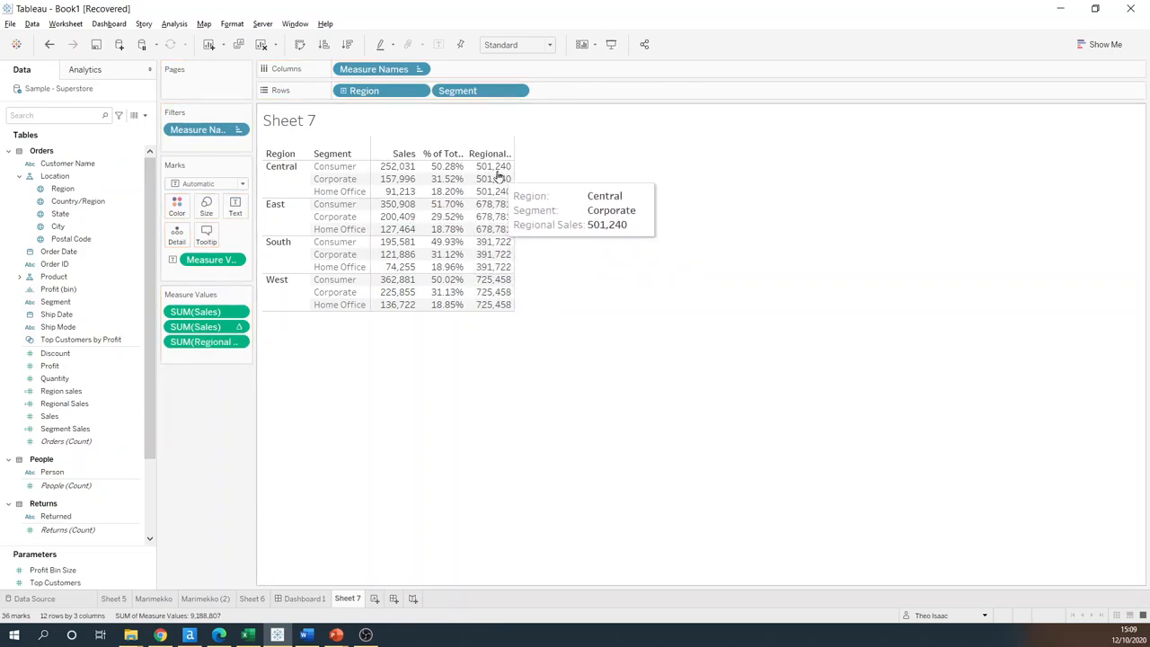
mouse_move(485, 204)
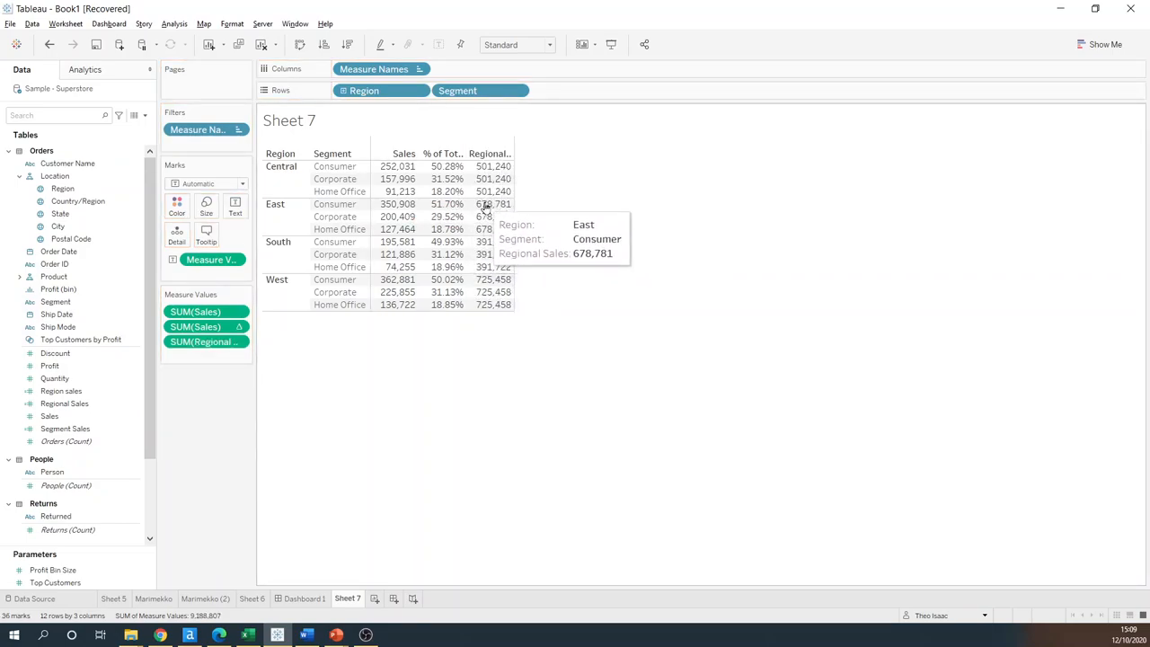
mouse_move(485, 216)
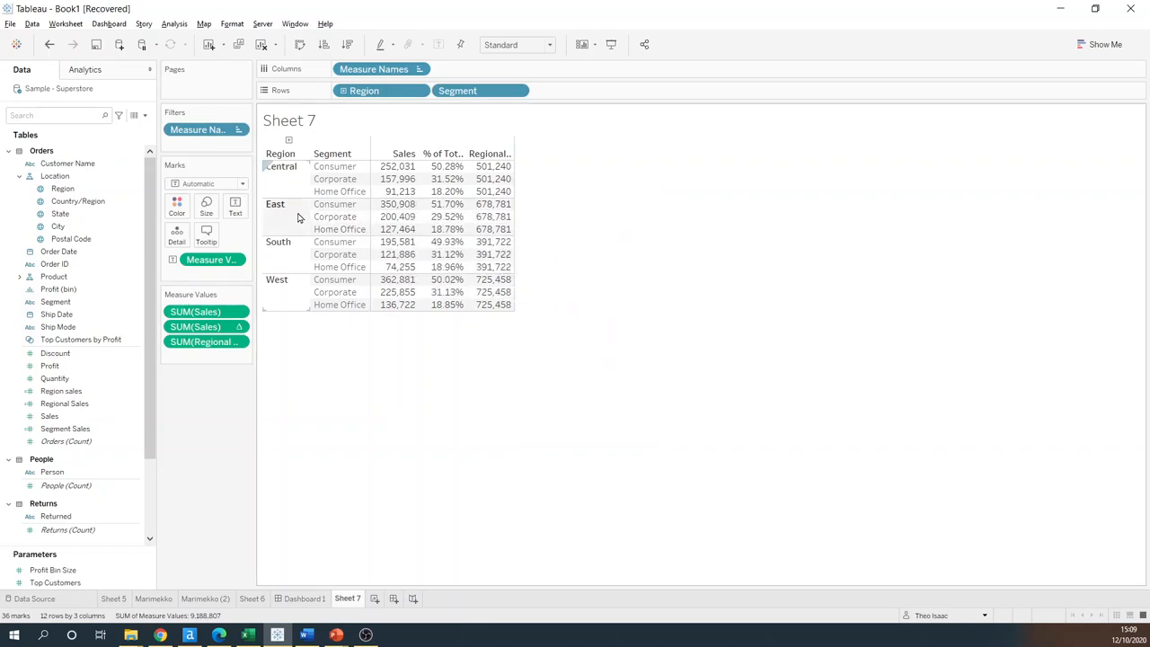
mouse_move(283, 262)
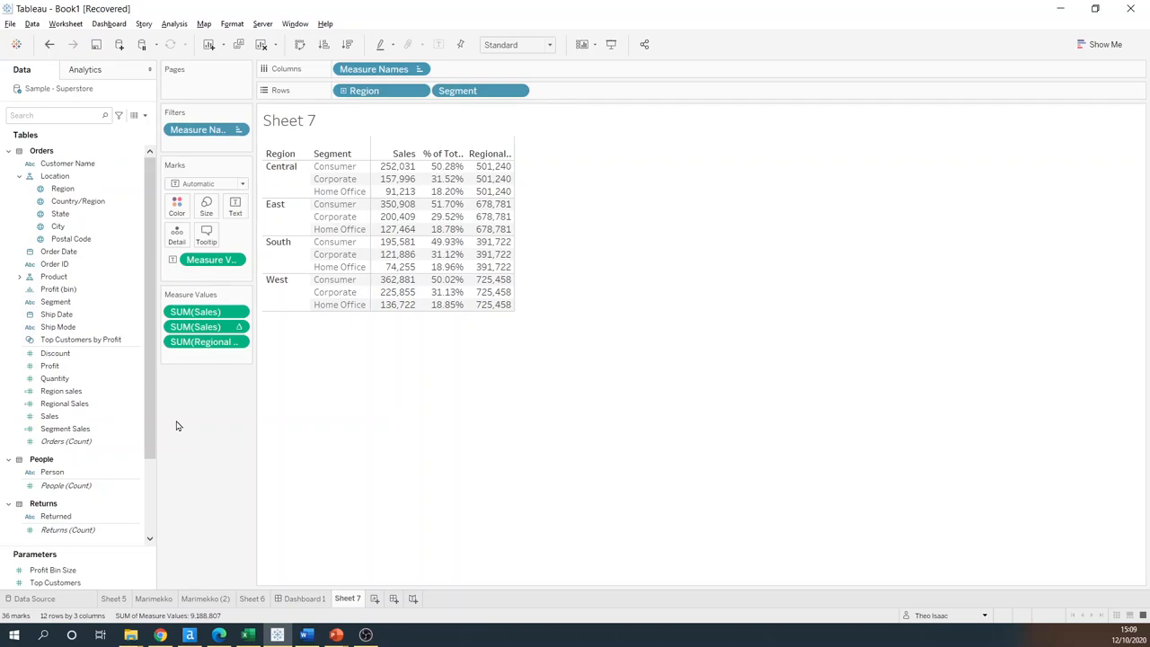
- Add Running region total to Measure Values and review its formula in the editor
left_click(65, 404)
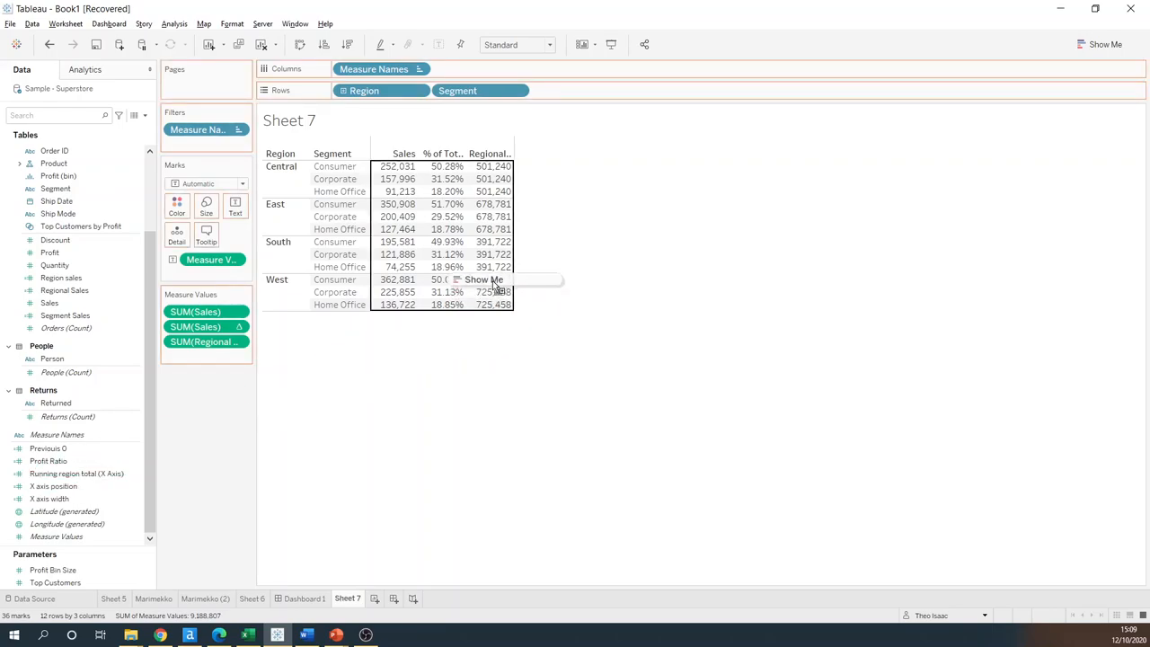
left_click_drag(76, 473, 207, 357)
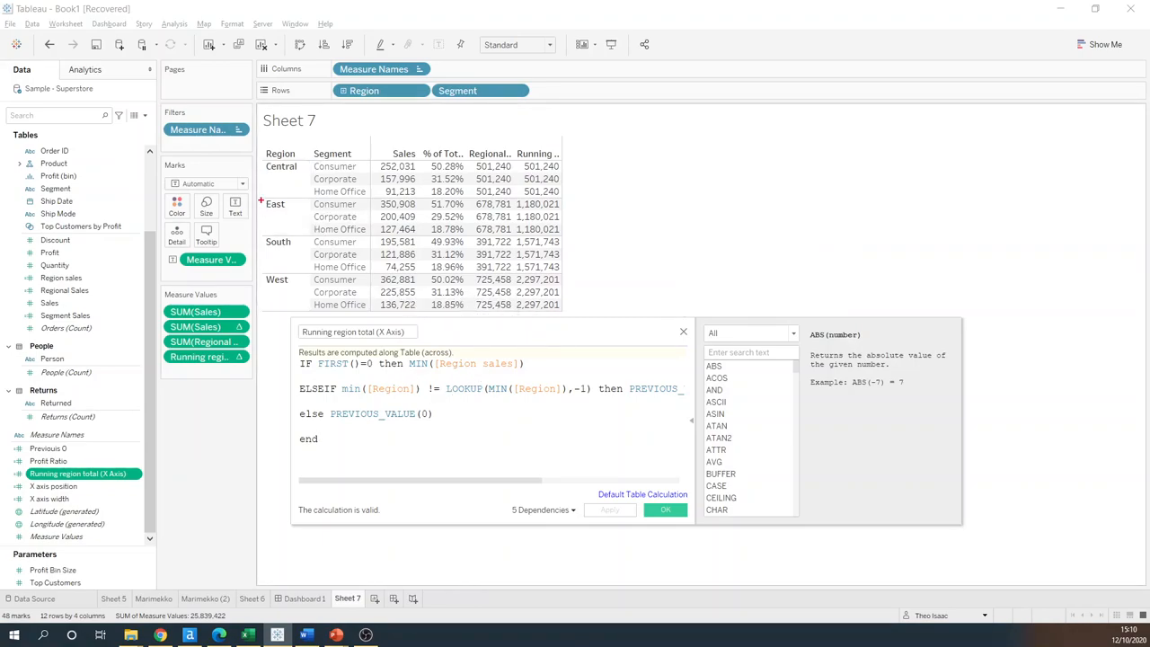
left_click(275, 204)
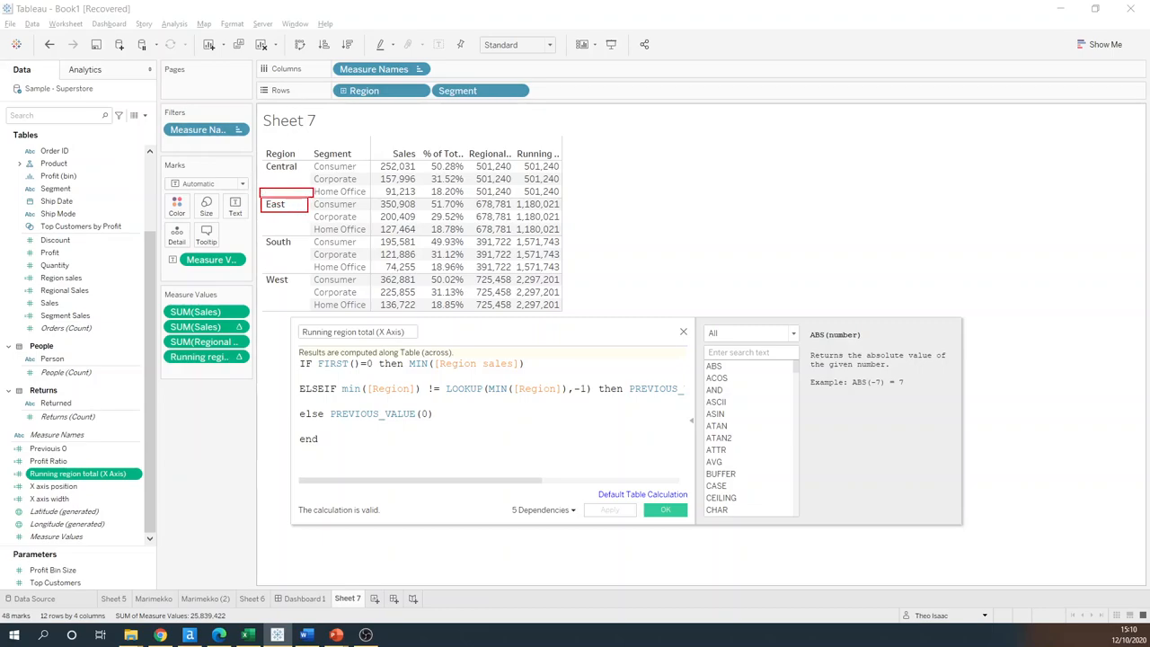
mouse_move(492, 192)
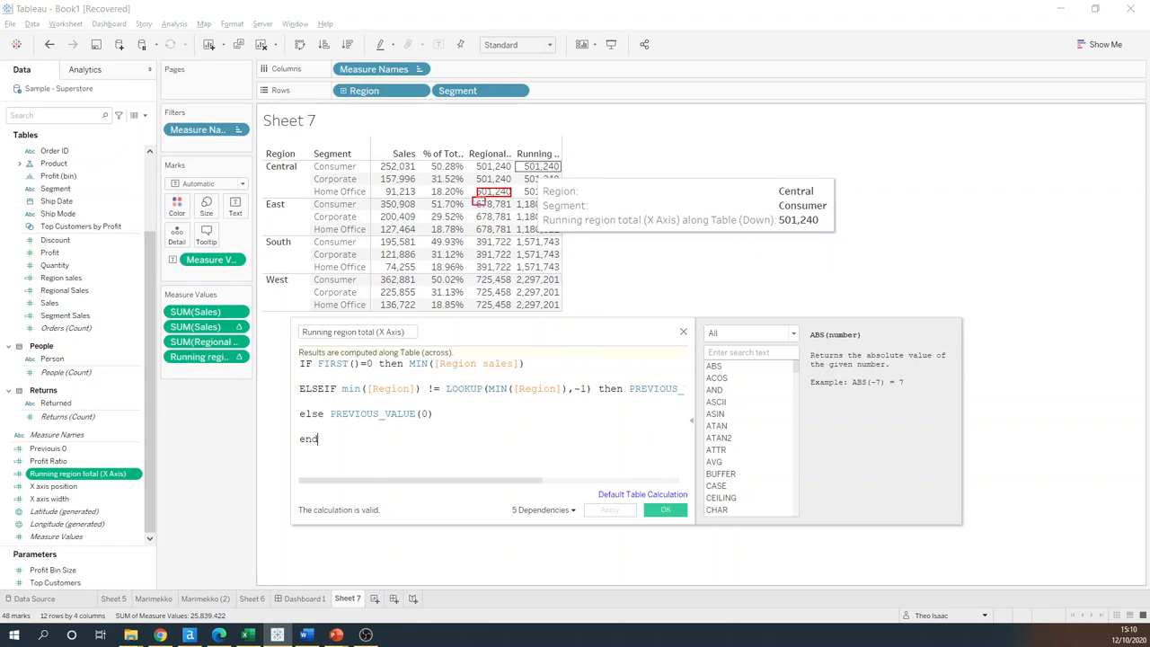
mouse_move(538, 216)
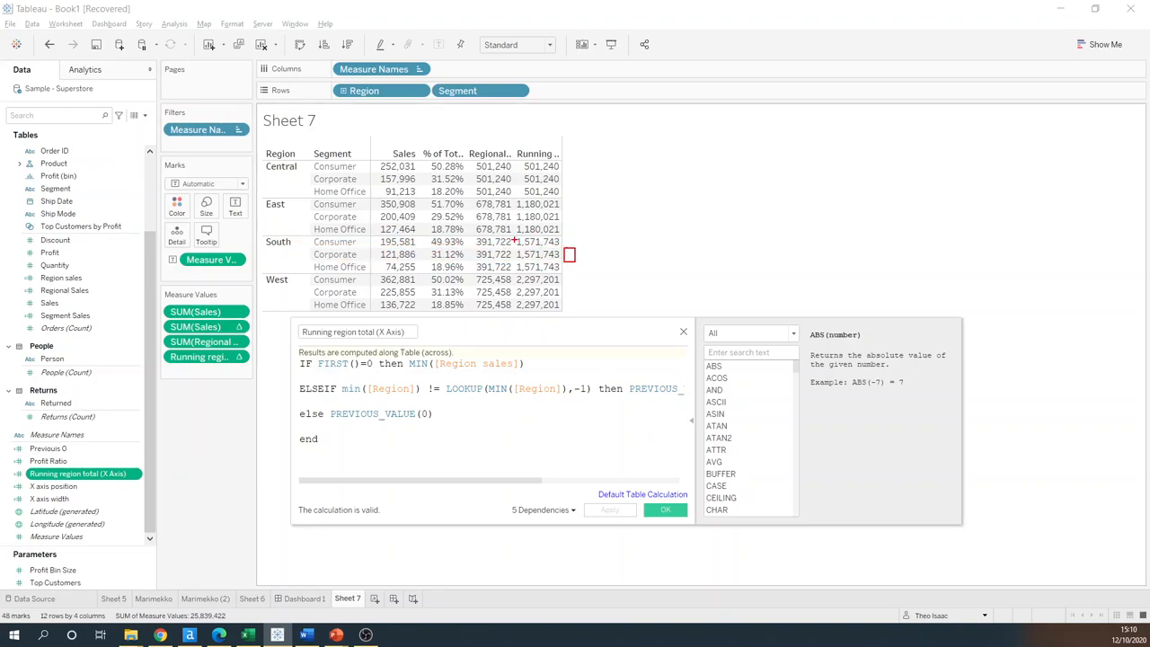
left_click(536, 242)
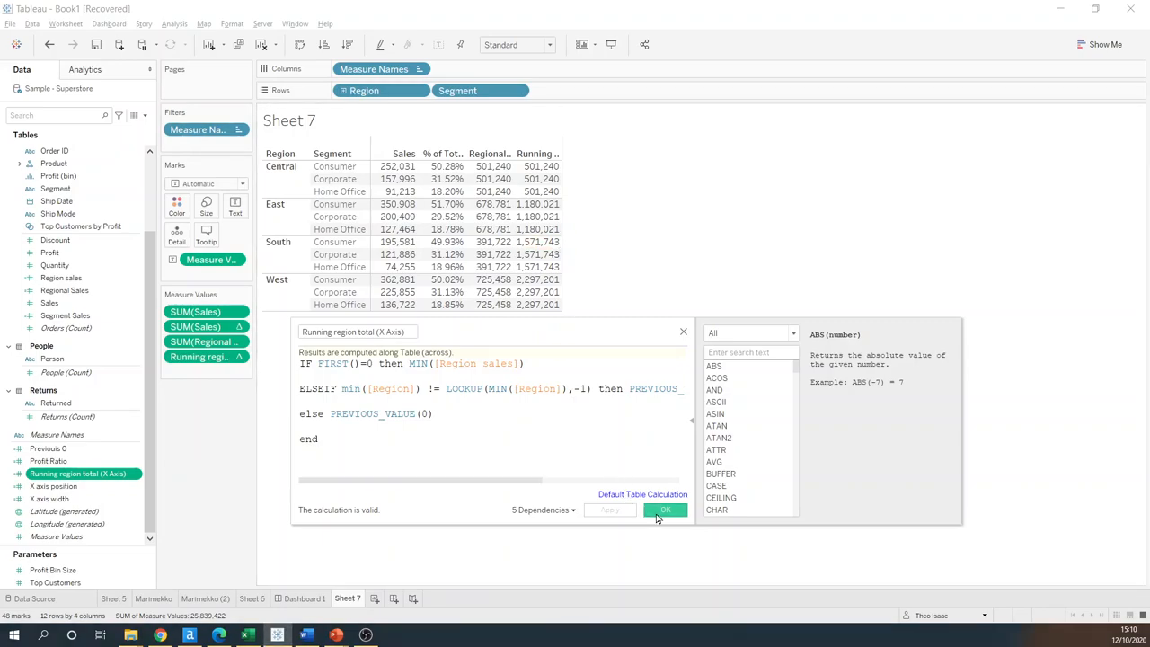
left_click(666, 509)
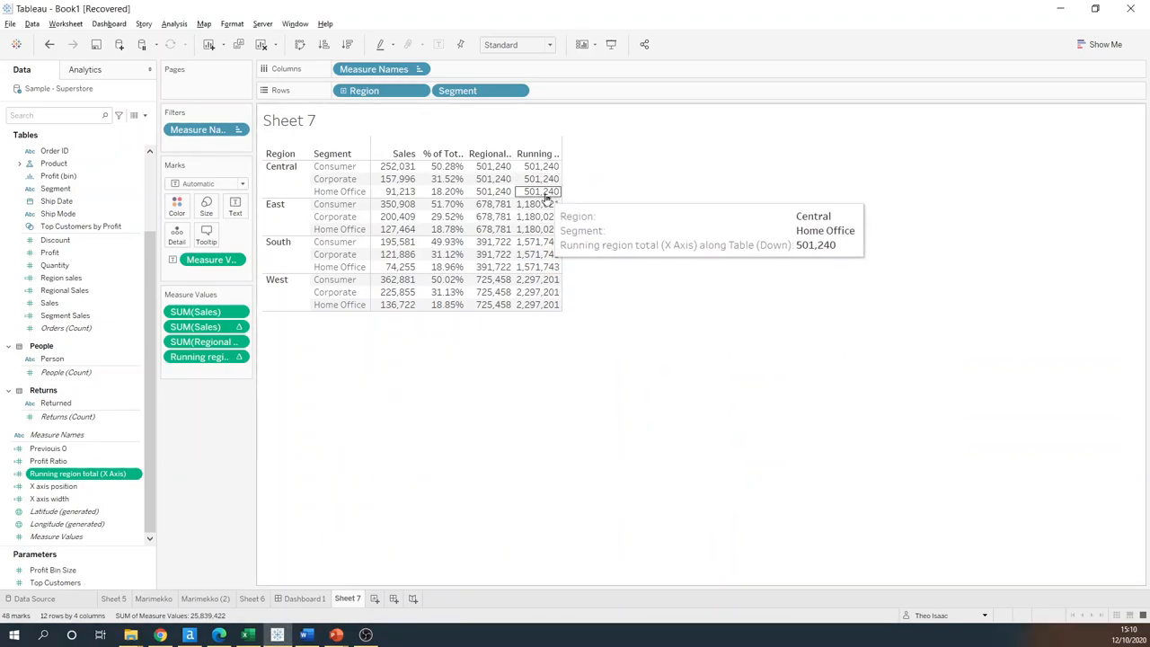
mouse_move(534, 229)
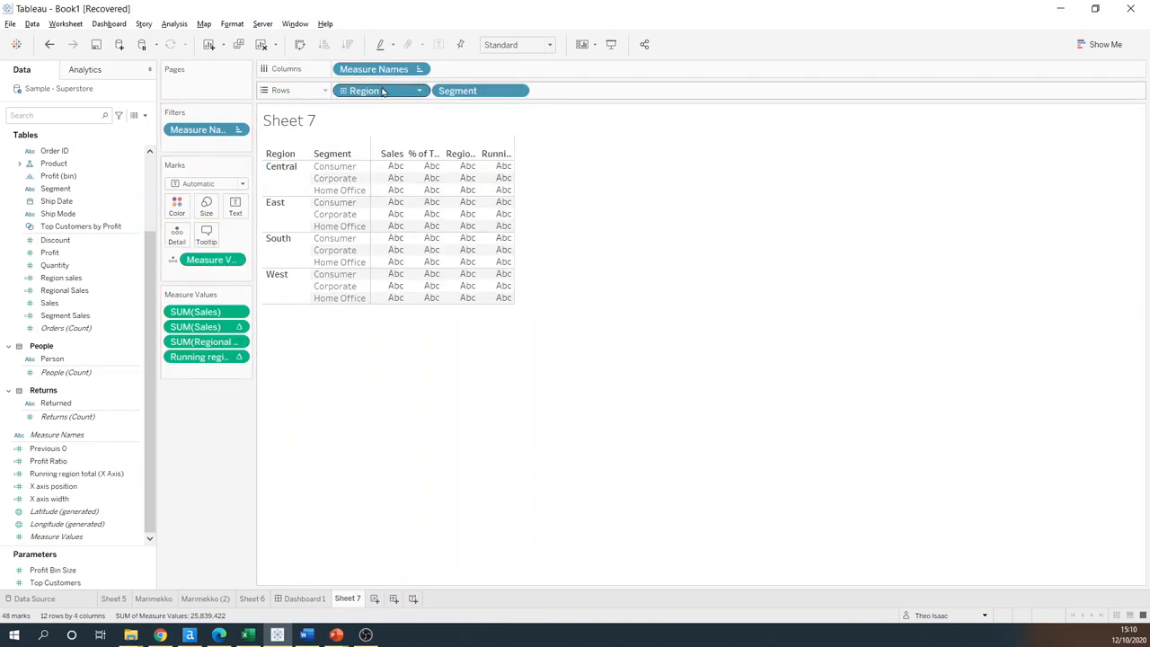
- Move Region from Rows onto the Marks card and put % of total sales on Rows
left_click_drag(364, 90, 211, 274)
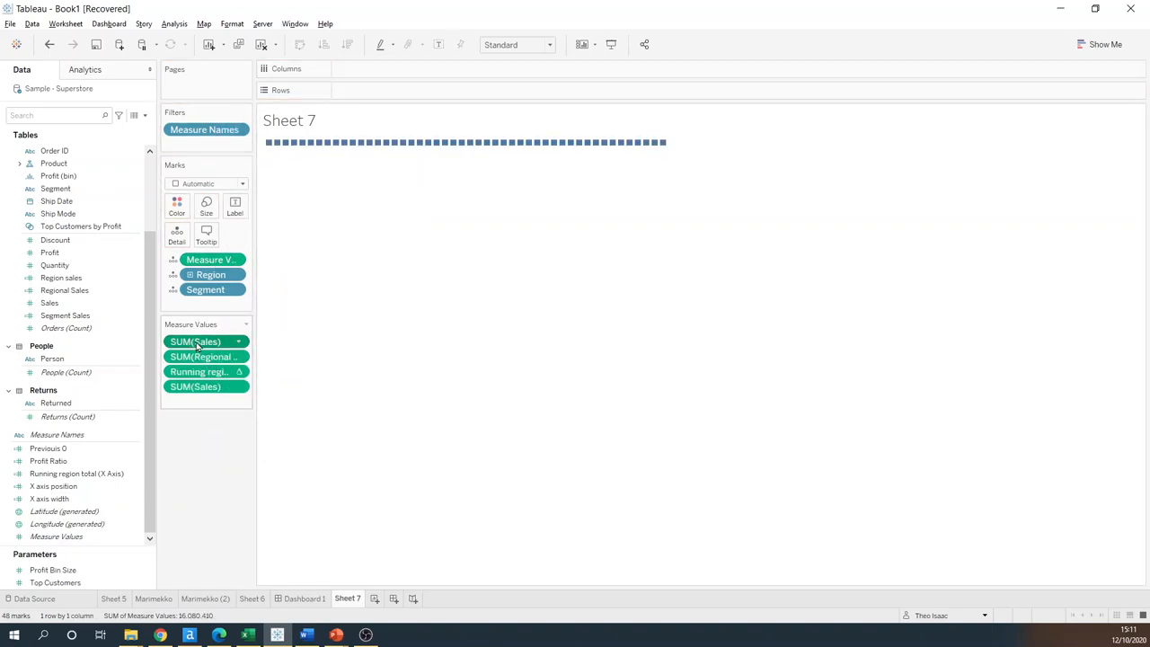
left_click_drag(195, 341, 369, 88)
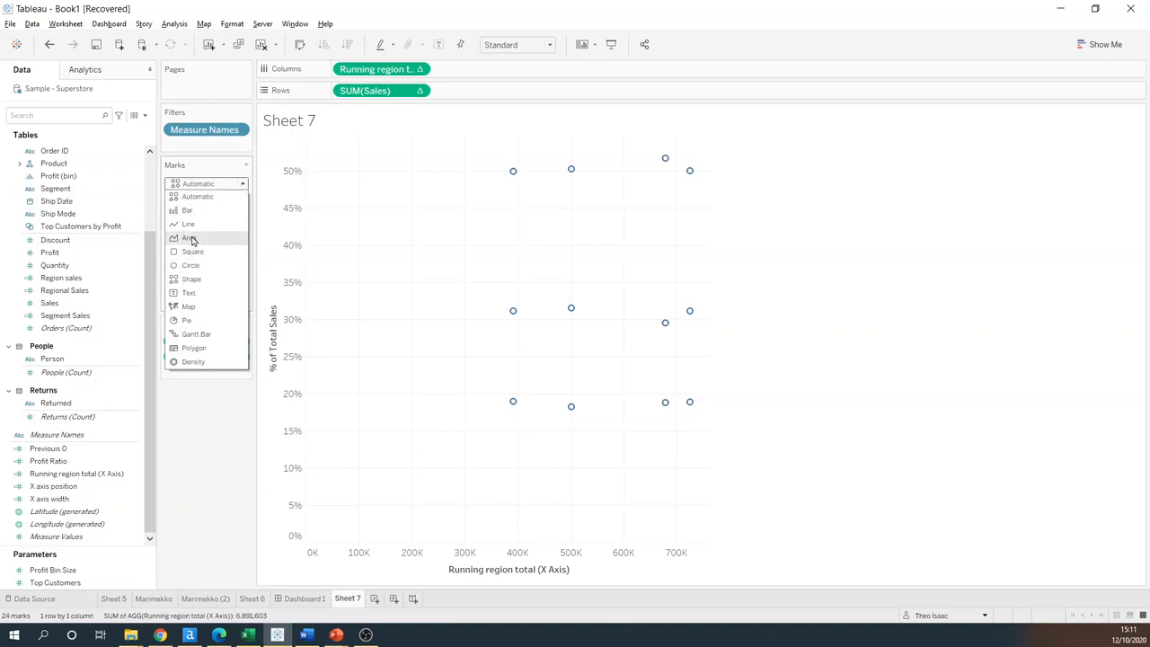
- Switch the marks to Bar and edit how the running total is computed
left_click(186, 209)
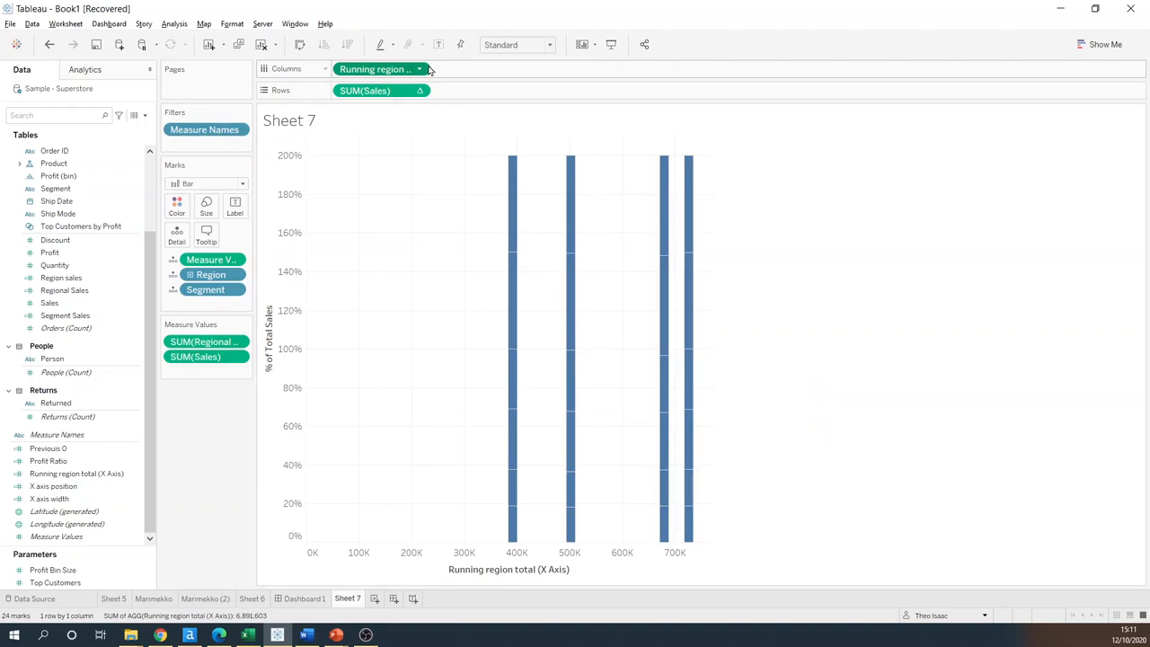
left_click(418, 69)
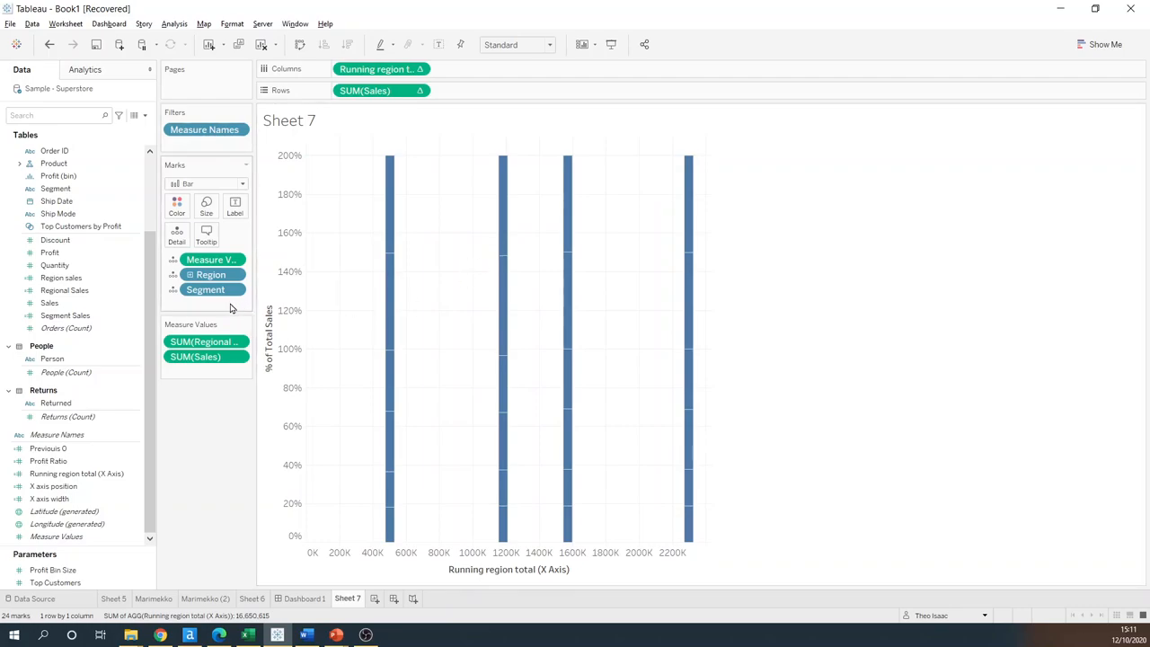
mouse_move(205, 356)
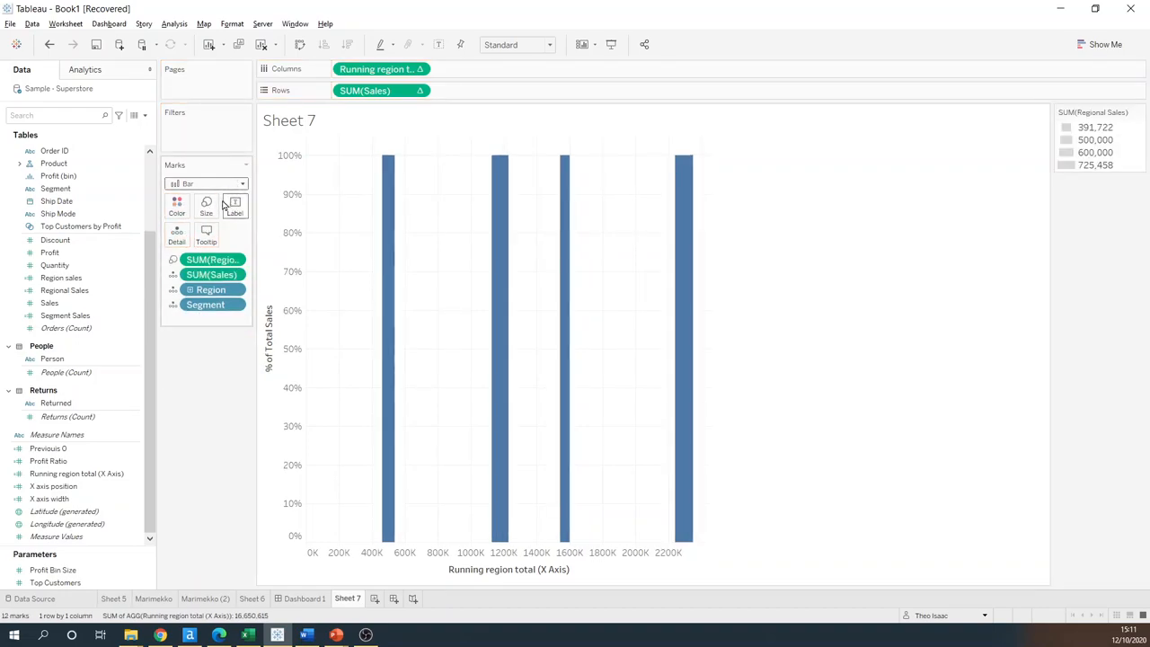
- Set bar Size to Fixed, width SUM(Regional Sales), Left alignment
left_click(205, 202)
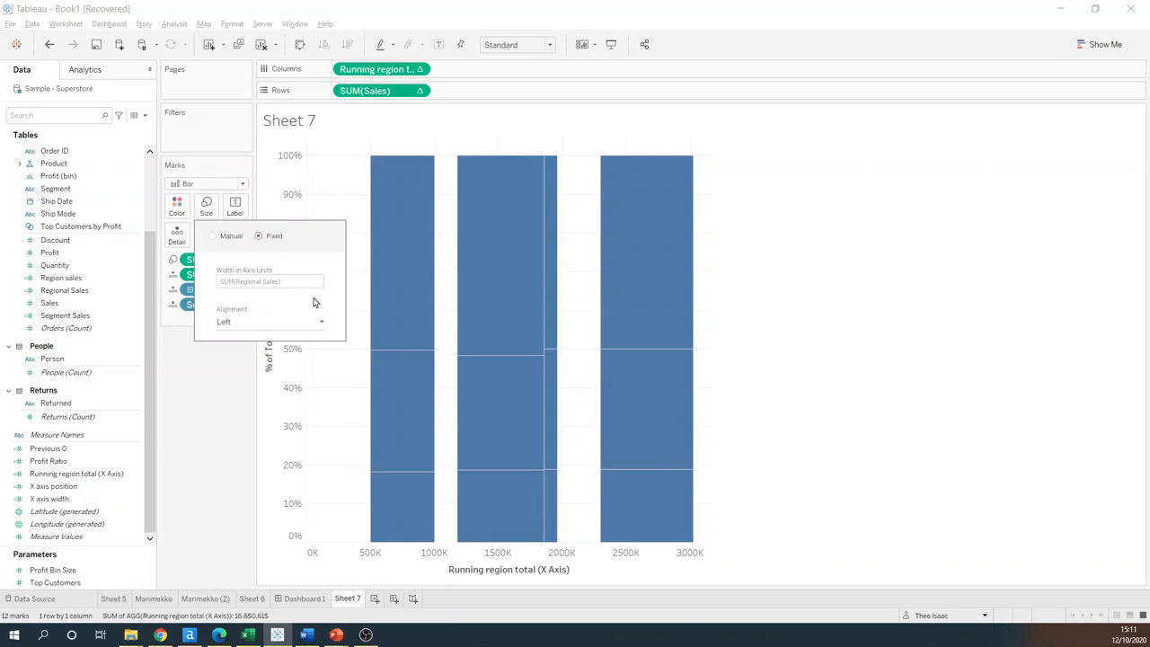
left_click(269, 321)
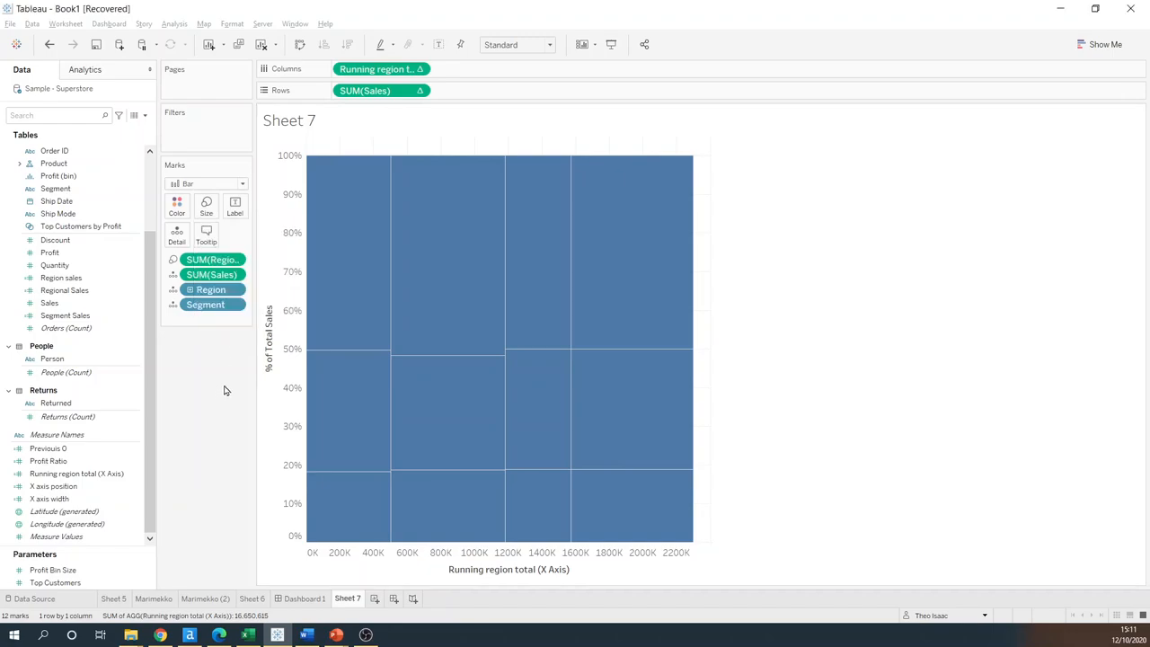
mouse_move(256, 318)
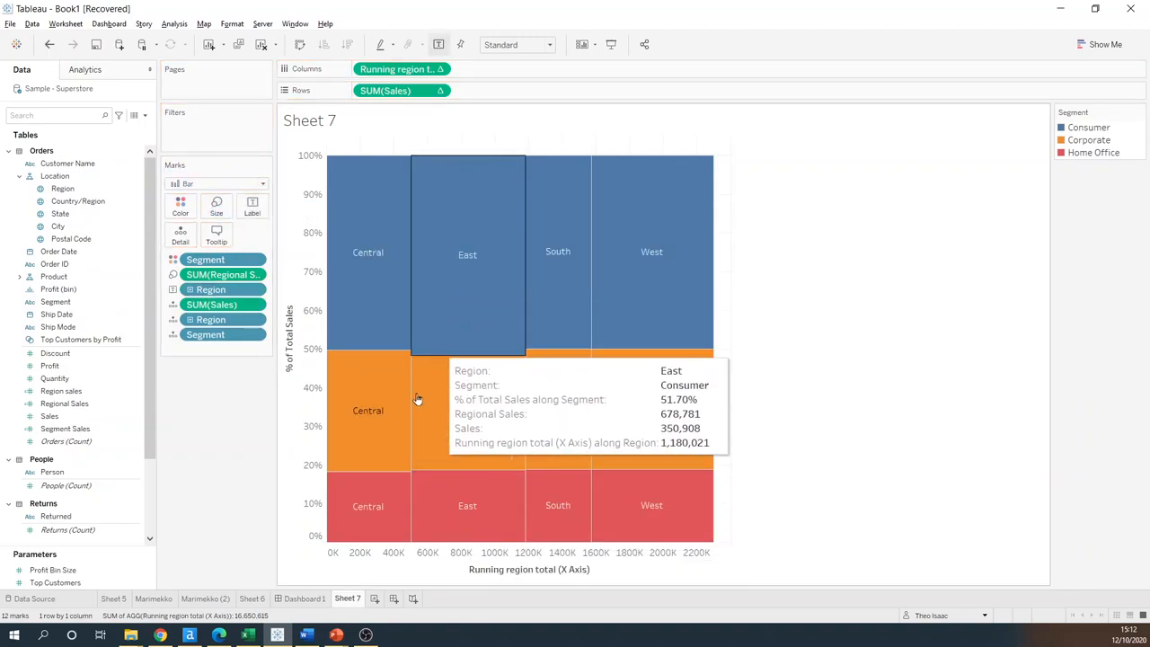
mouse_move(512, 561)
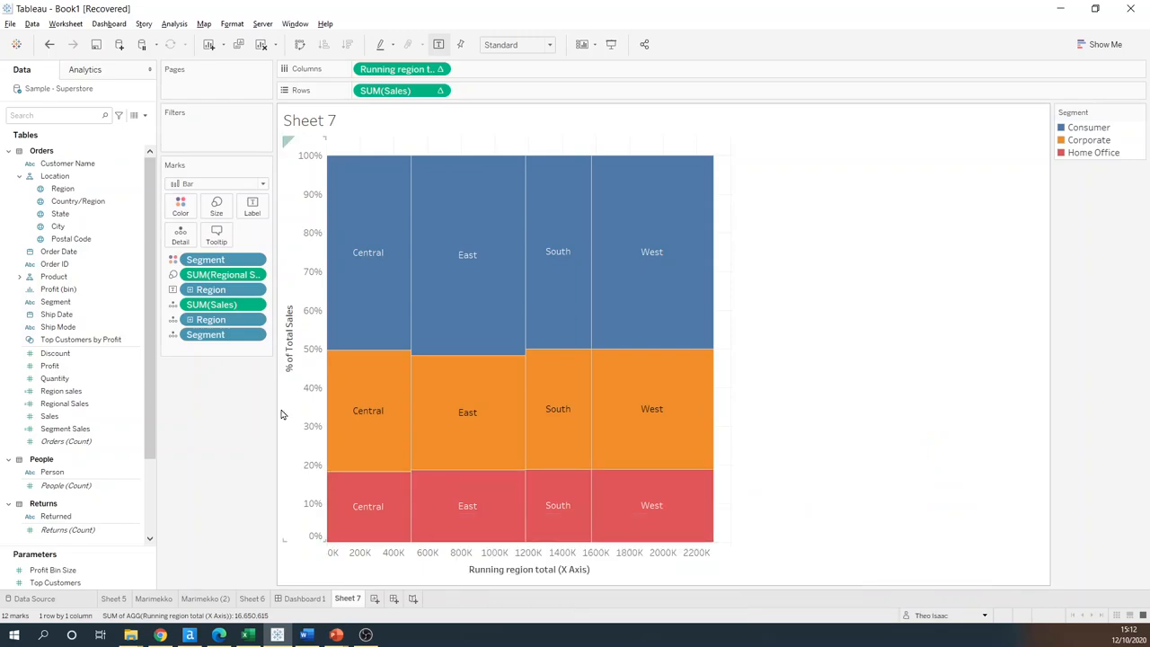
mouse_move(300, 578)
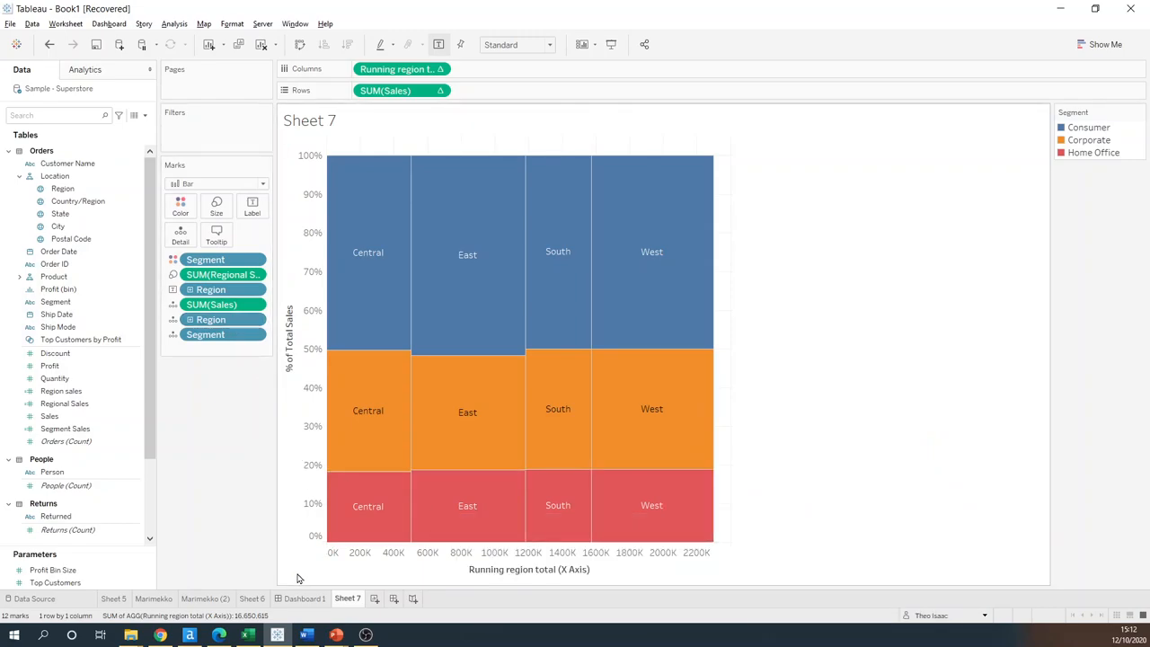
mouse_move(240, 550)
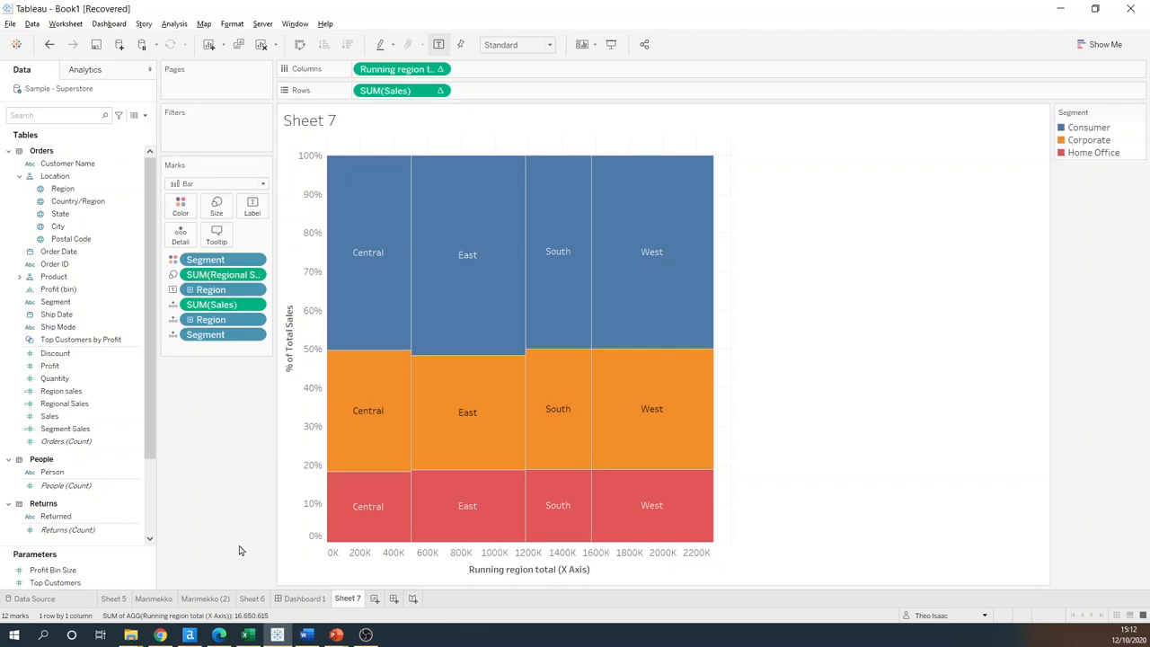
mouse_move(244, 546)
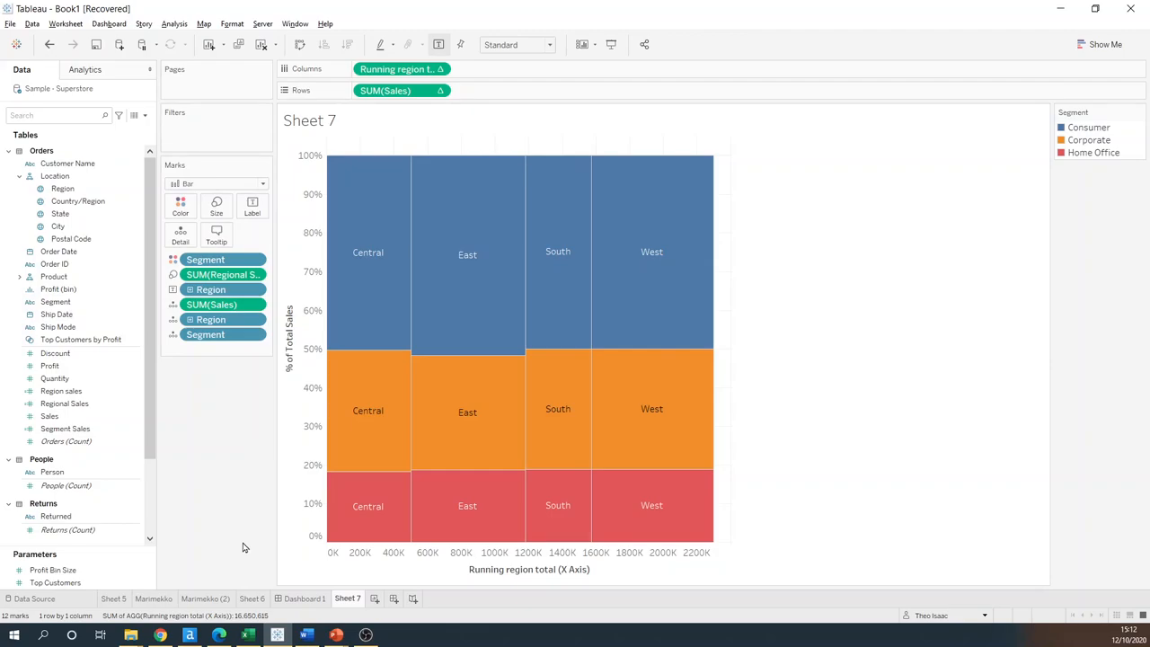